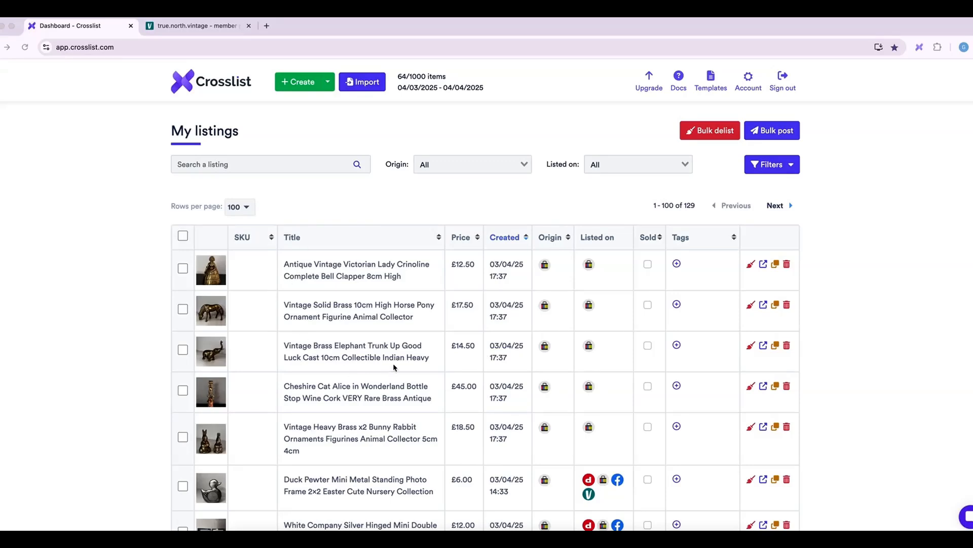
Scroll through My listings and open the brass bunny rabbit listing for editing.
scroll("down", 3)
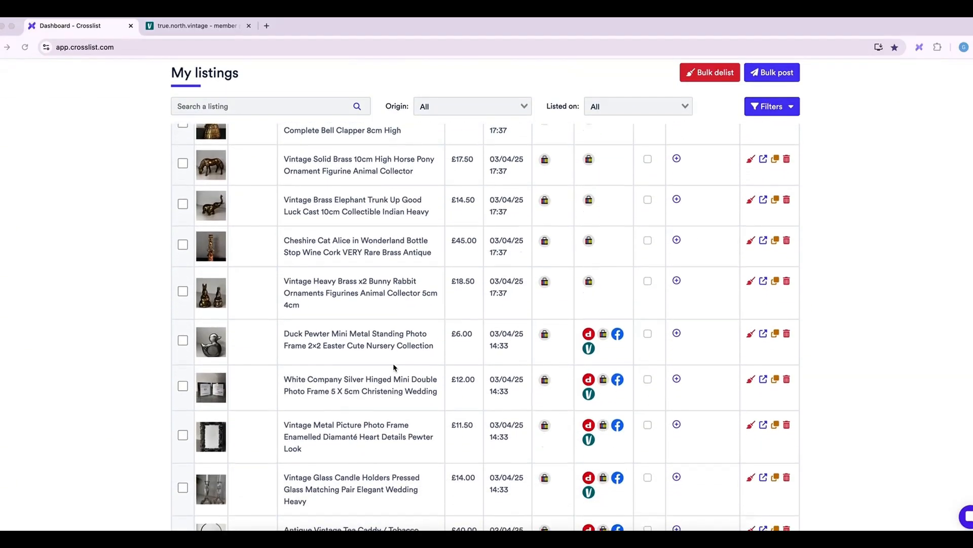
scroll("down", 3)
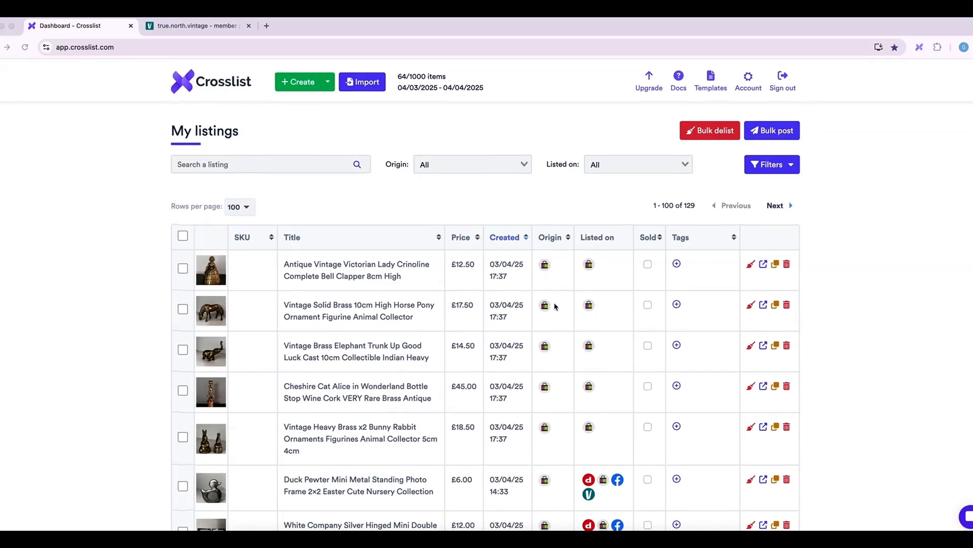
scroll("down", 3)
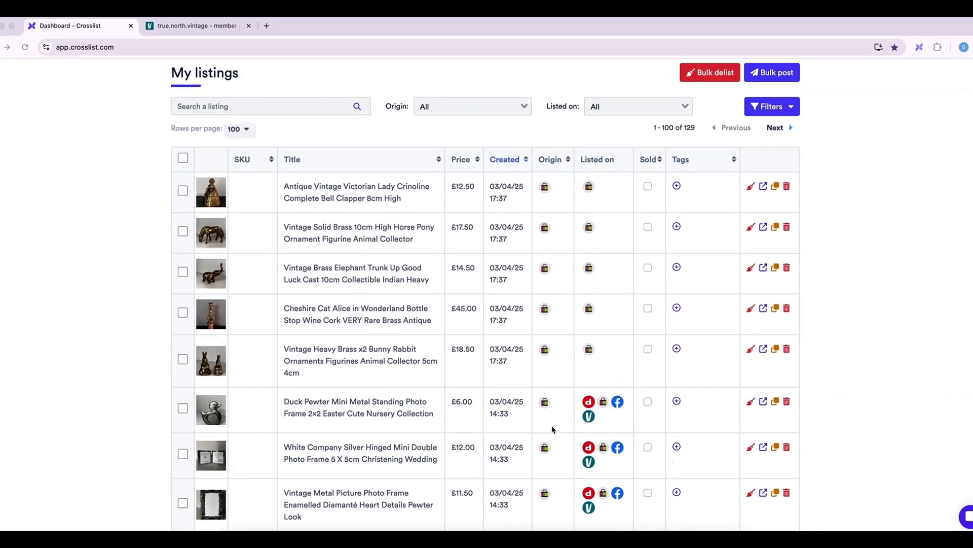
scroll("down", 3)
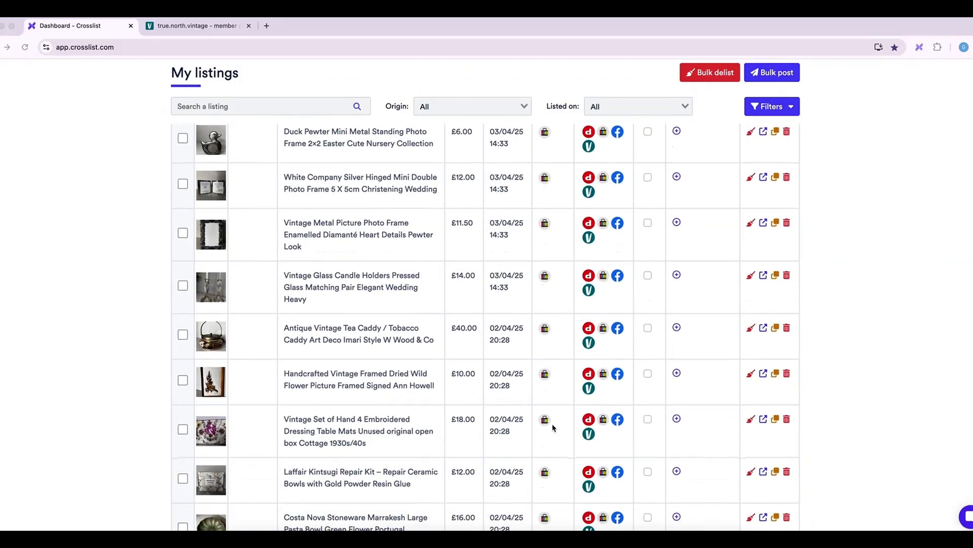
scroll("down", 3)
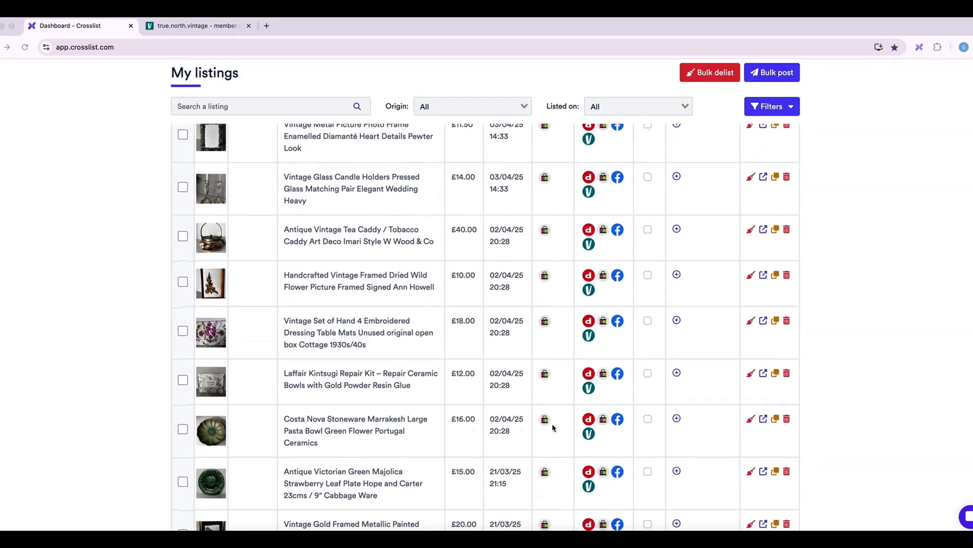
scroll("up", 3)
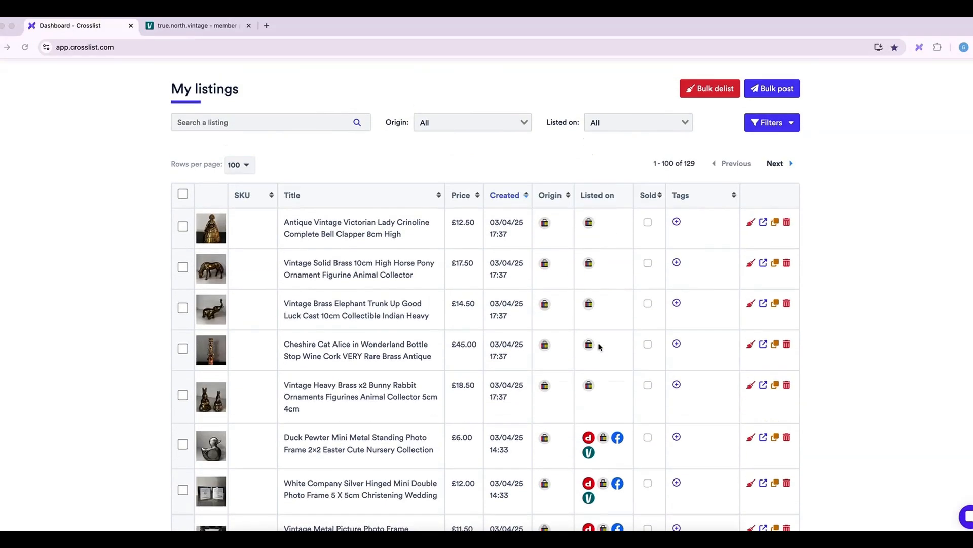
mouse_move(435, 438)
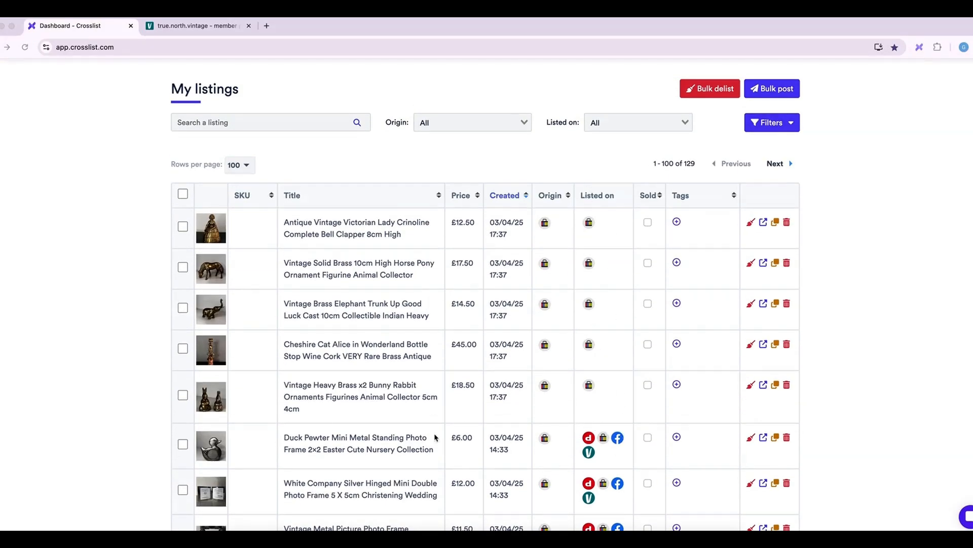
mouse_move(635, 441)
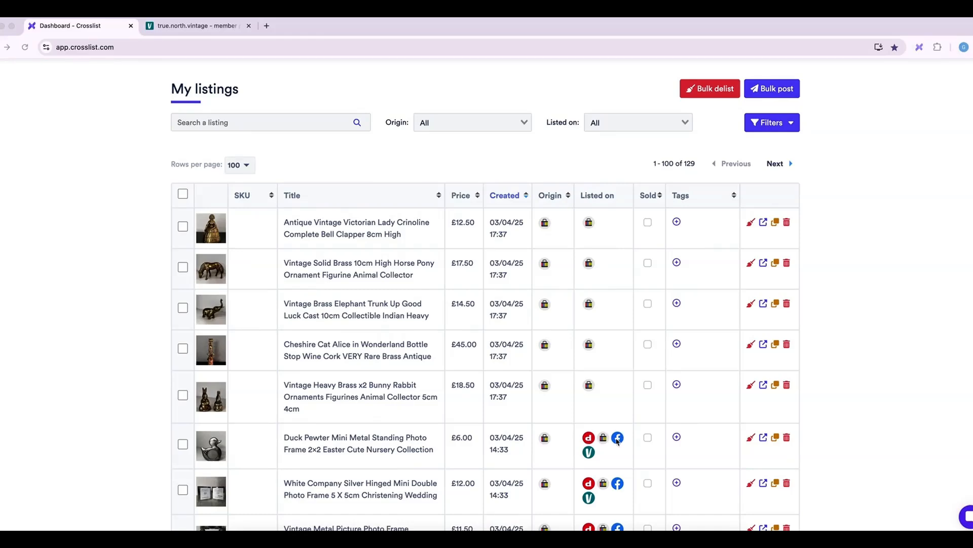
scroll("down", 3)
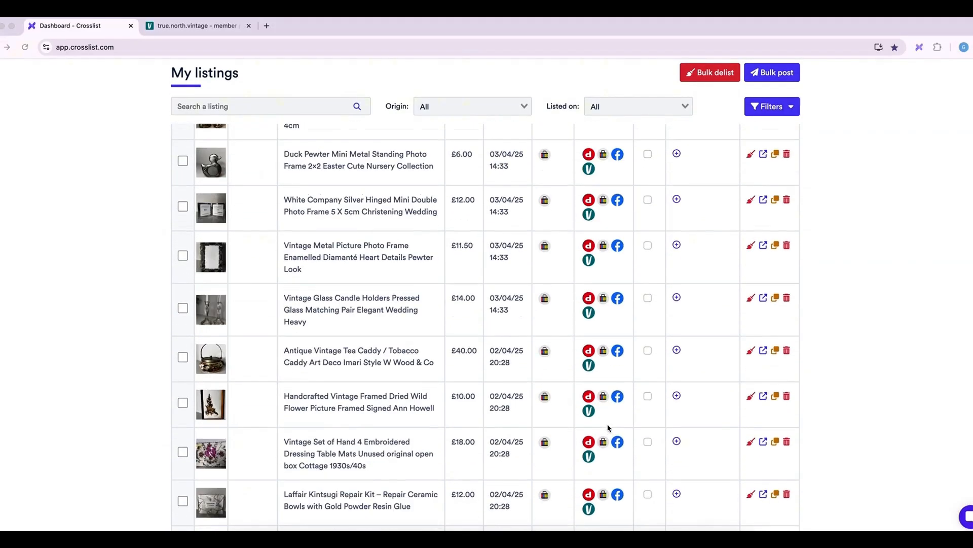
scroll("down", 3)
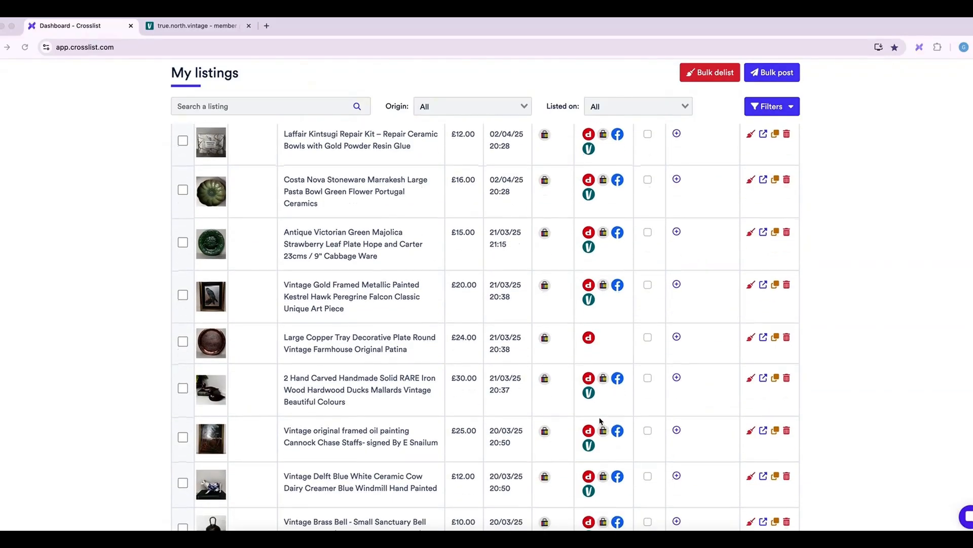
scroll("down", 3)
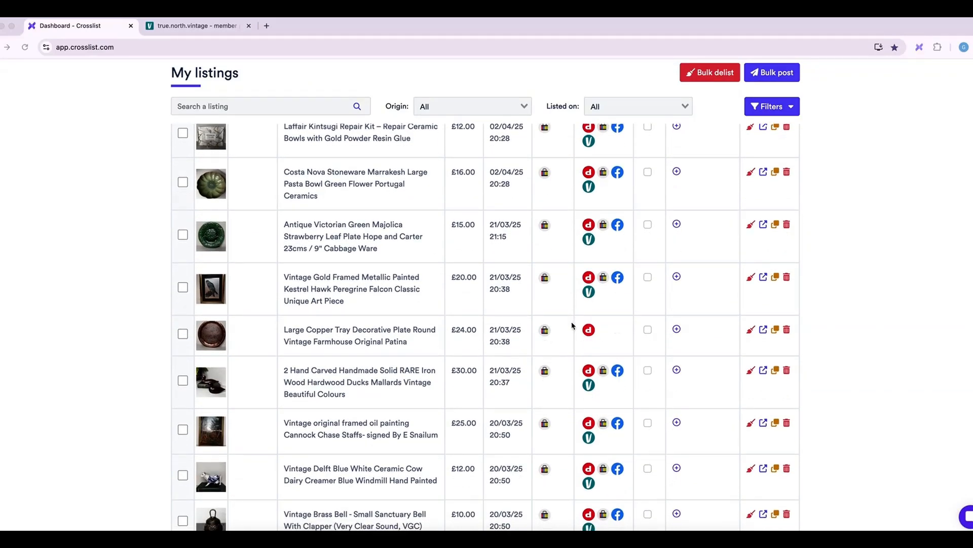
scroll("down", 3)
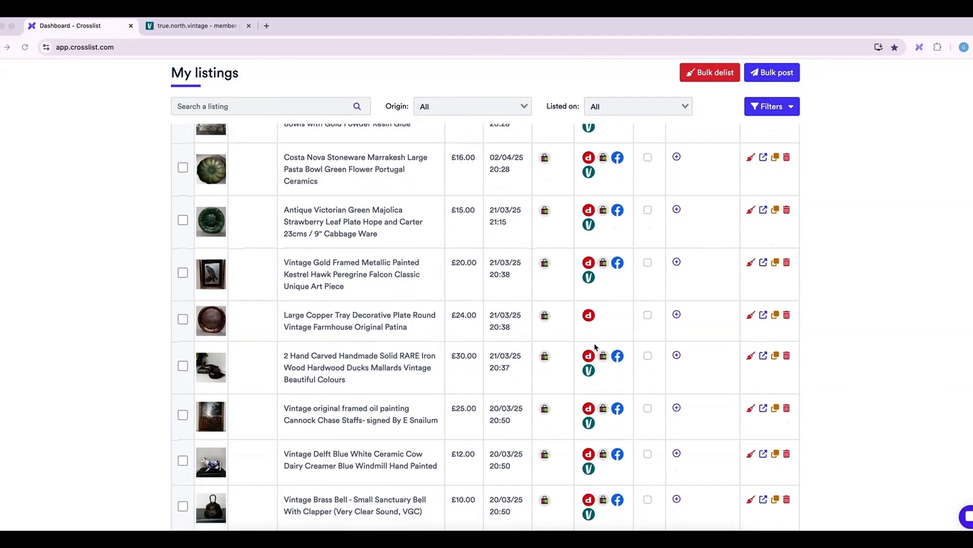
scroll("down", 3)
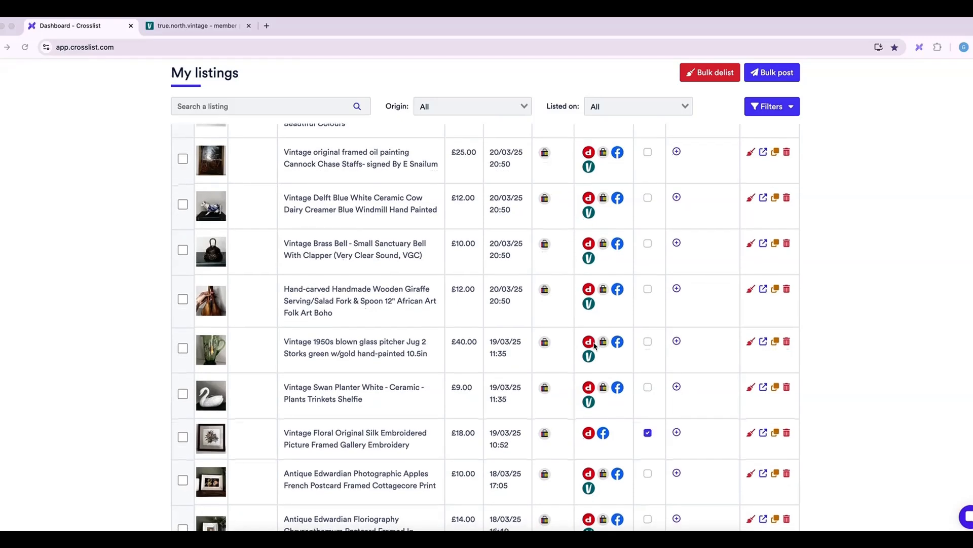
scroll("down", 3)
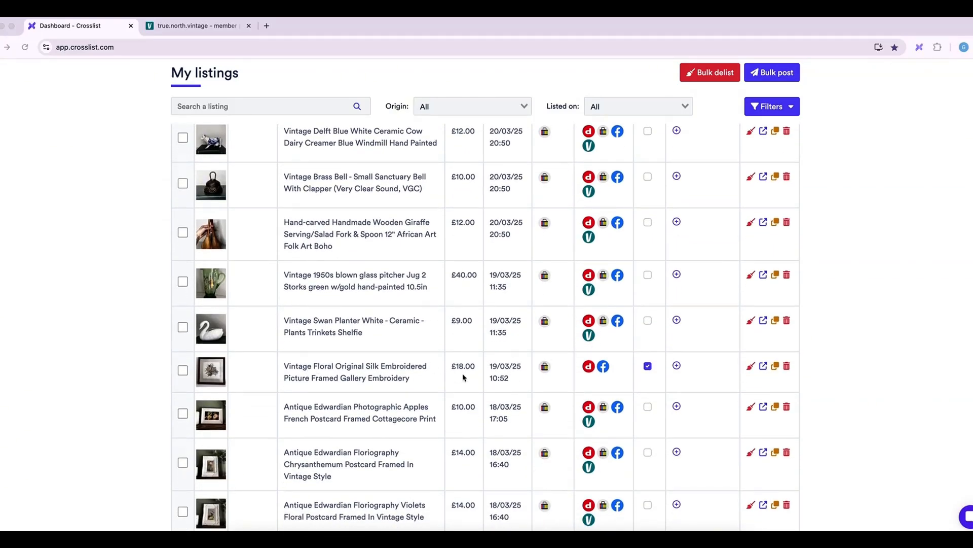
scroll("down", 3)
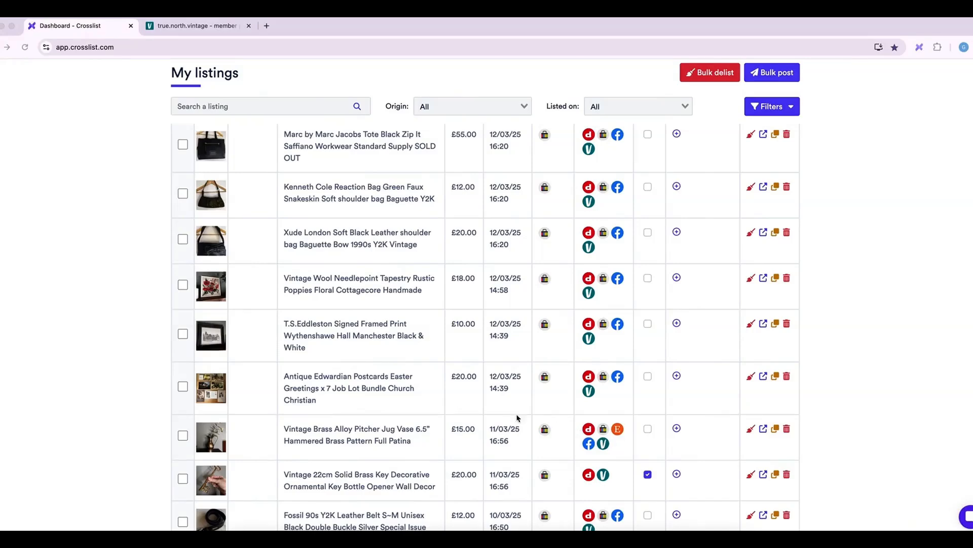
scroll("down", 3)
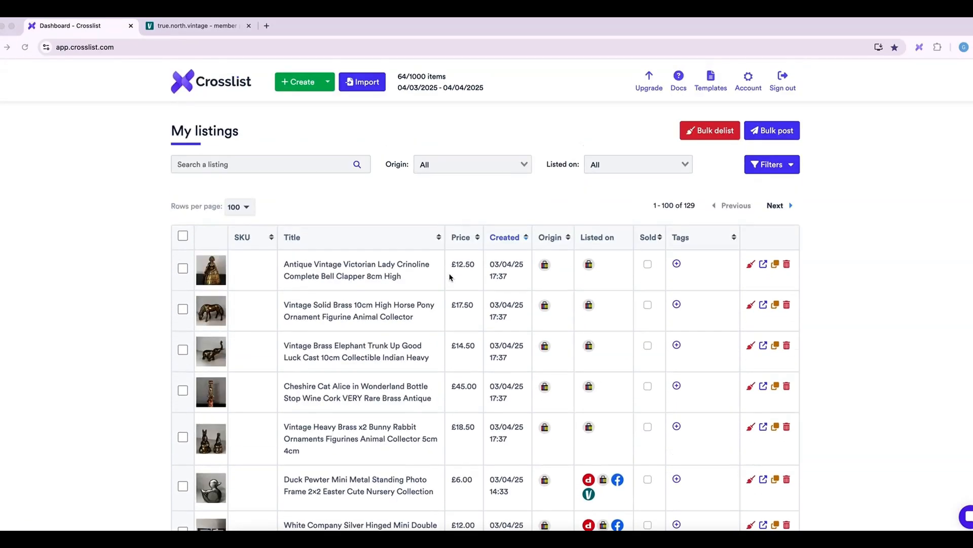
scroll("down", 3)
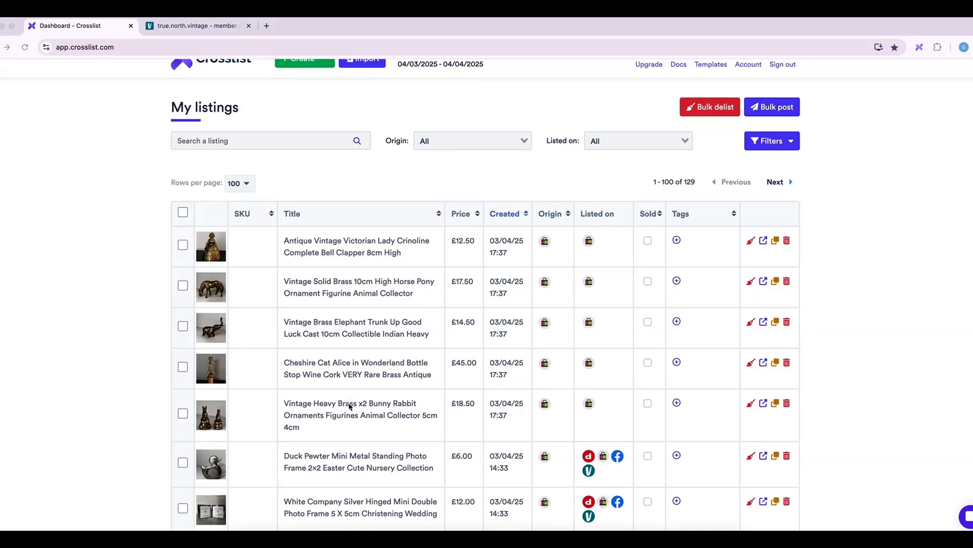
mouse_move(544, 240)
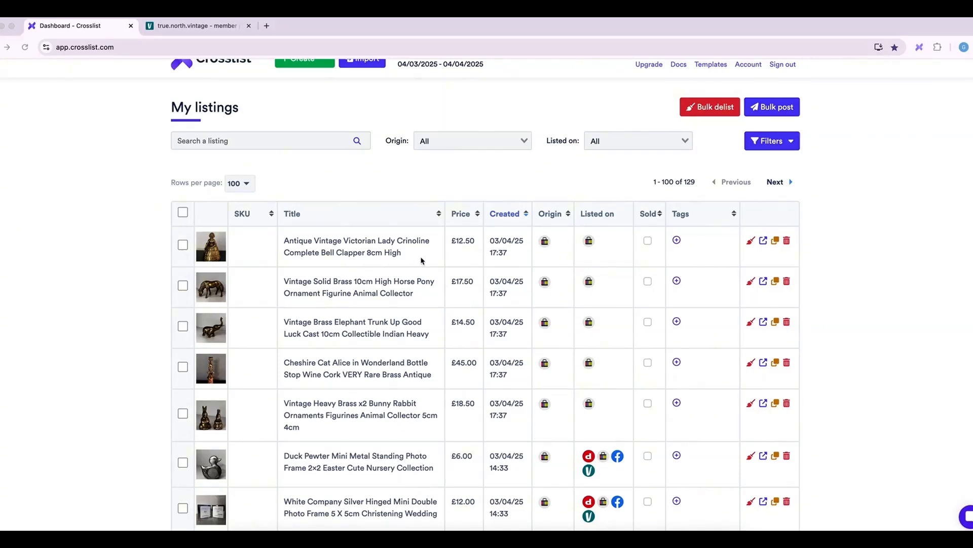
mouse_move(374, 257)
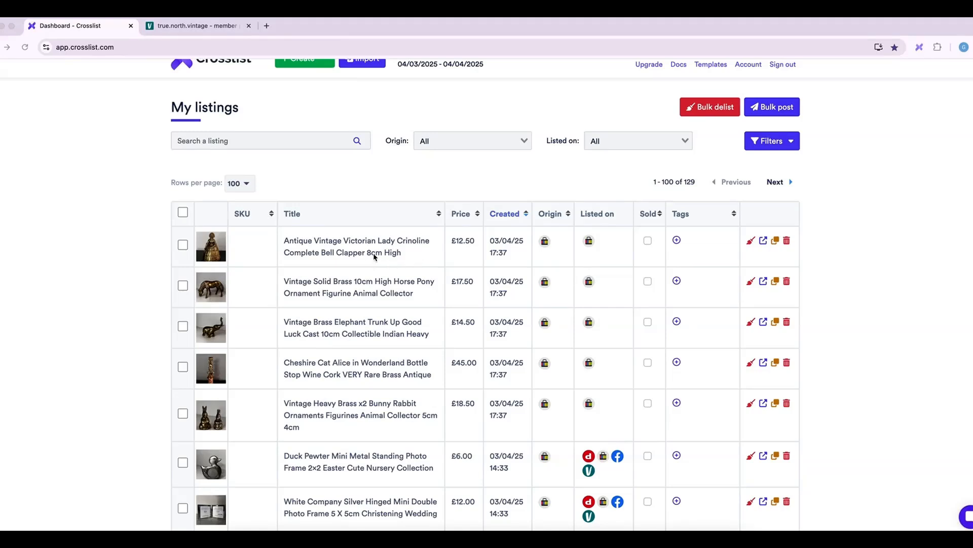
scroll("down", 3)
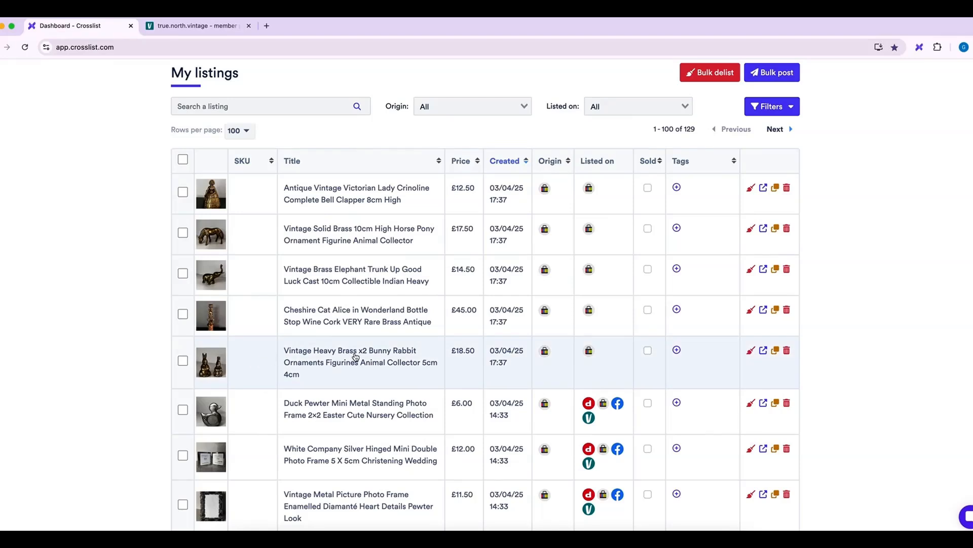
mouse_move(225, 364)
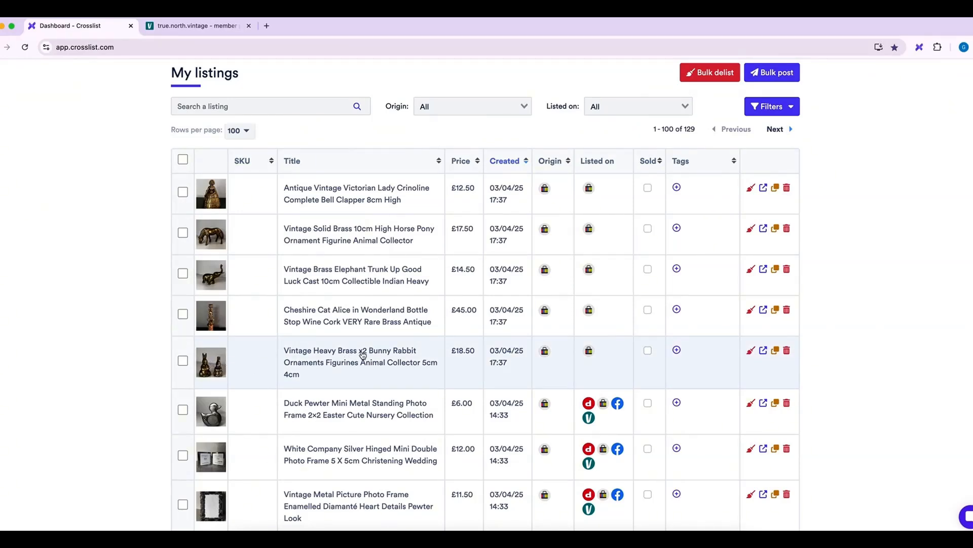
left_click(360, 362)
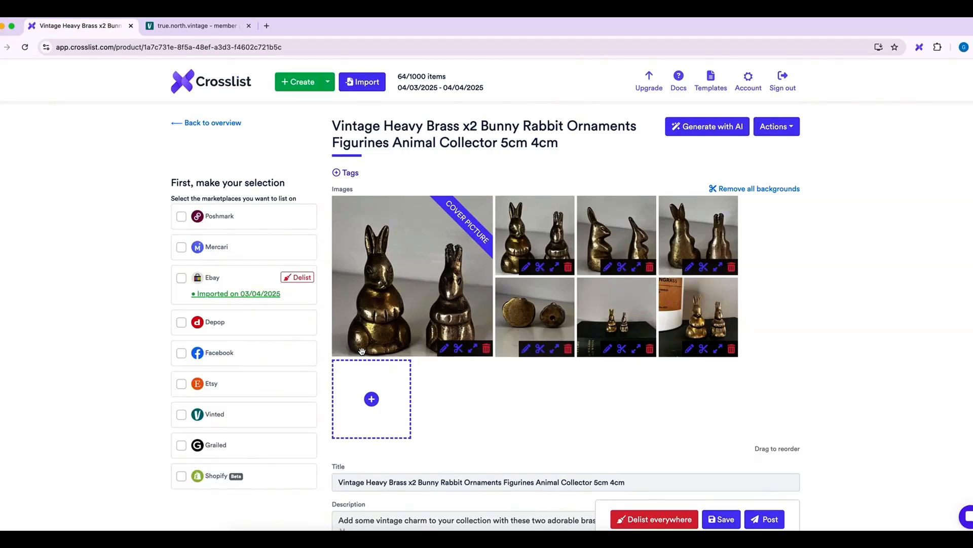
mouse_move(217, 296)
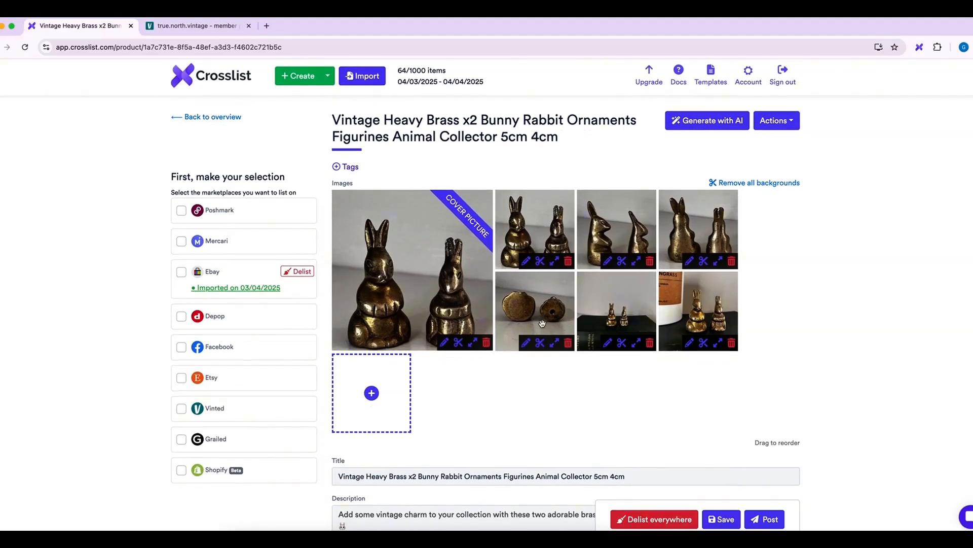
mouse_move(413, 283)
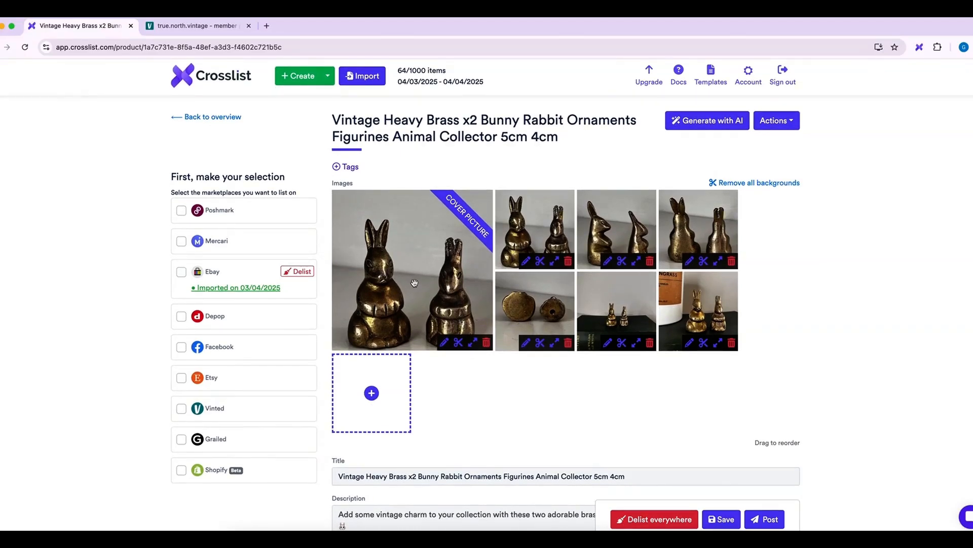
mouse_move(458, 343)
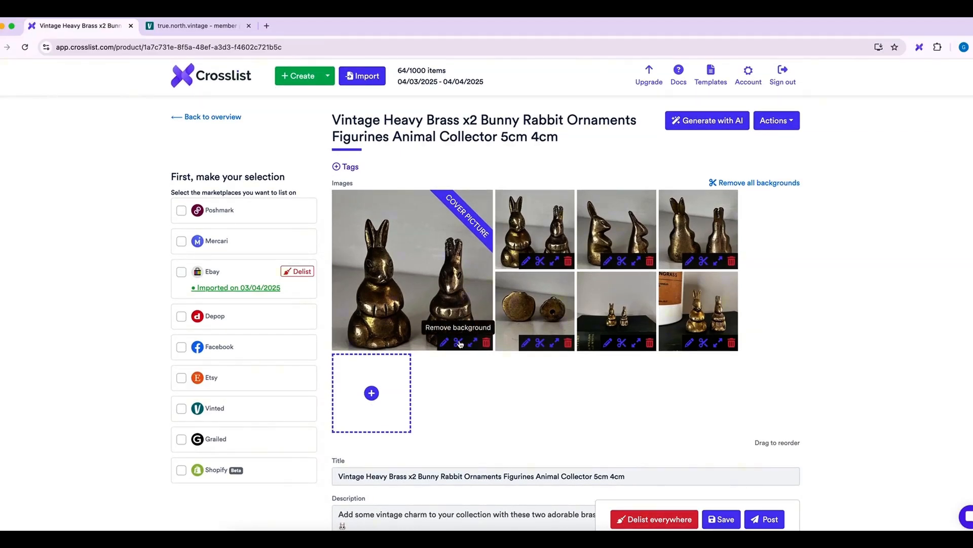
Try background removal on the cover picture and restore it, glancing at the extra actions list.
left_click(458, 341)
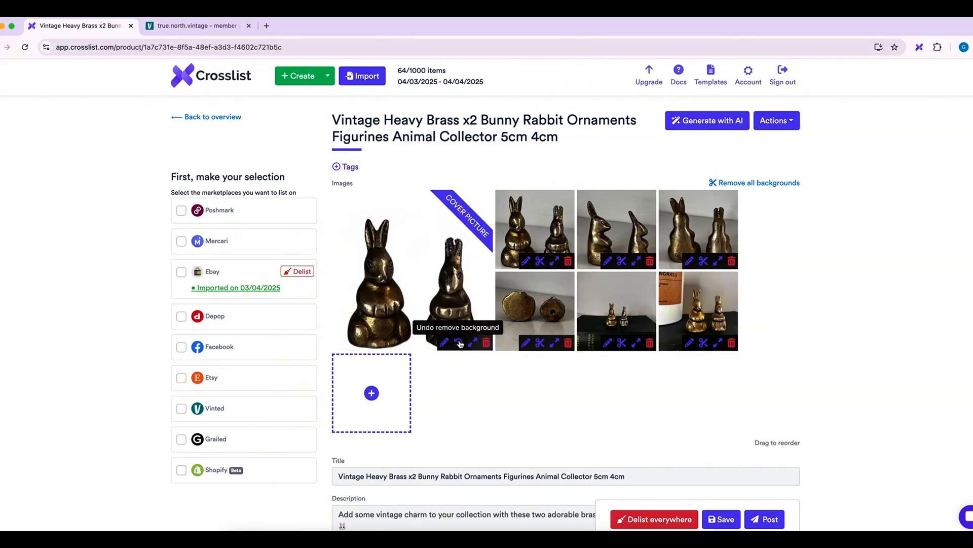
left_click(459, 342)
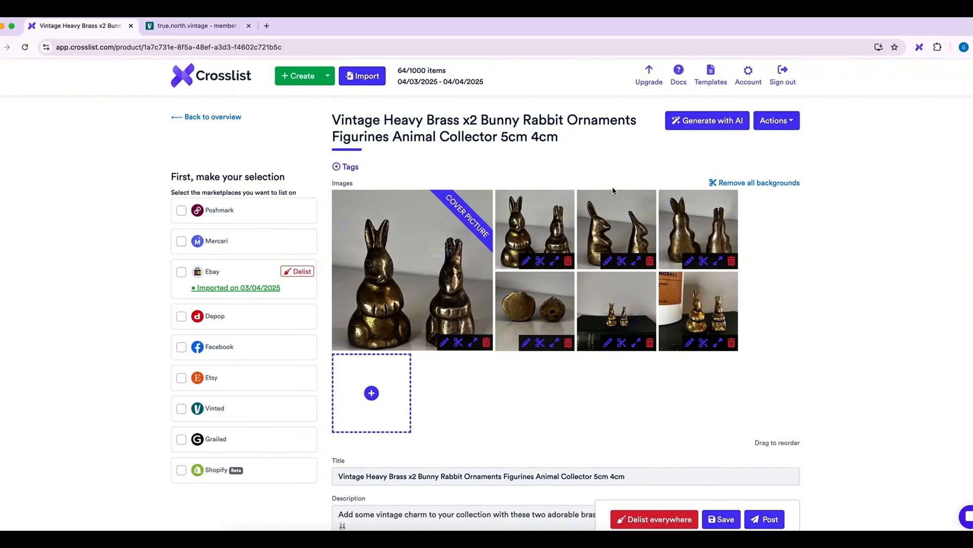
scroll("down", 3)
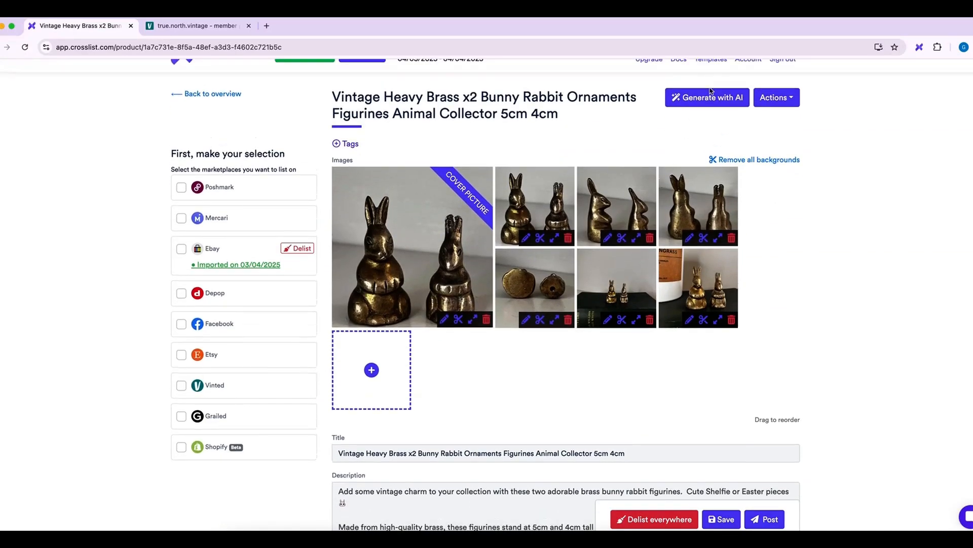
left_click(776, 98)
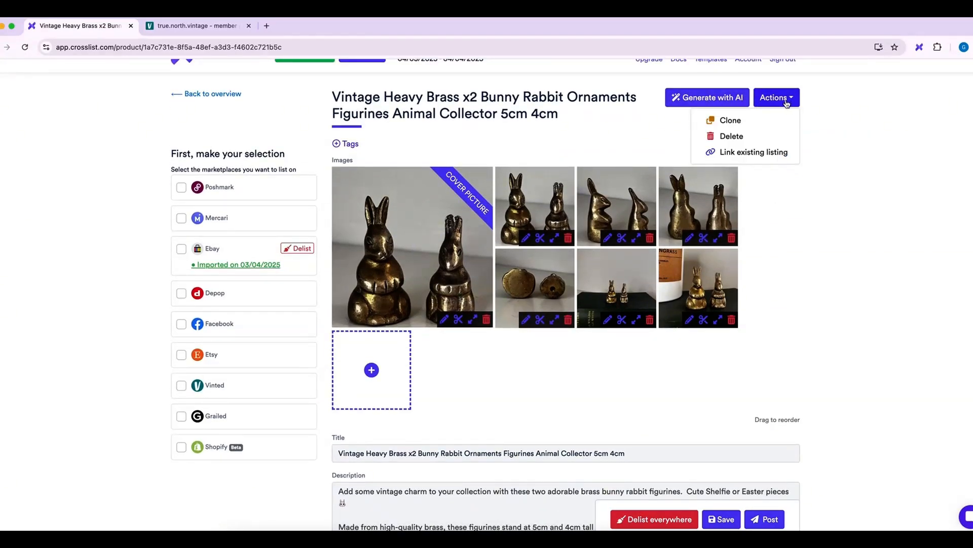
left_click(775, 97)
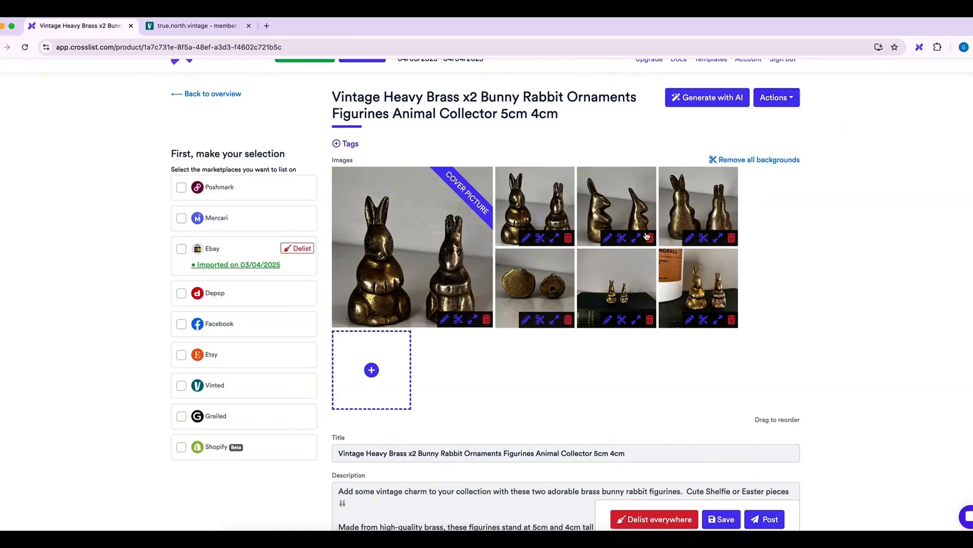
scroll("down", 3)
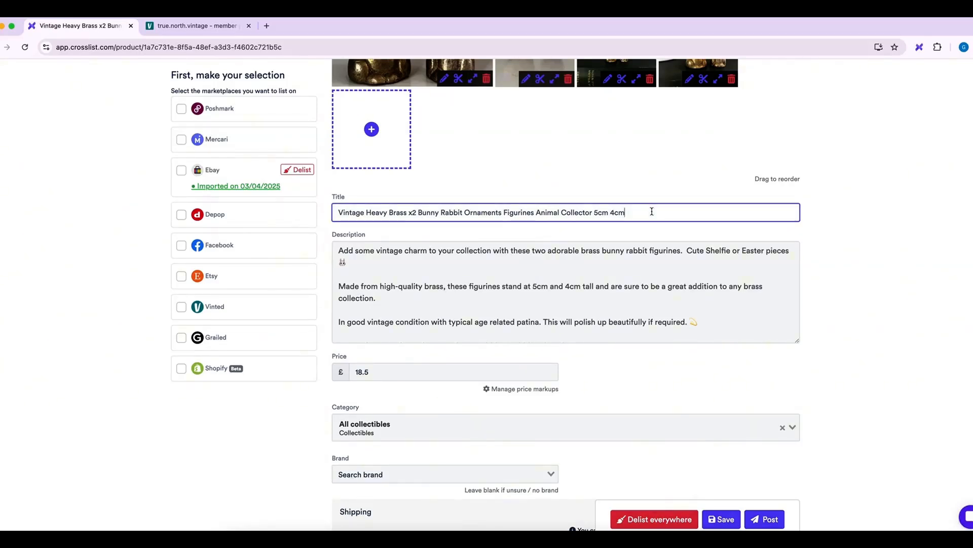
Edit the title to say Bunnies and append "Easter Bunny".
type("Easter")
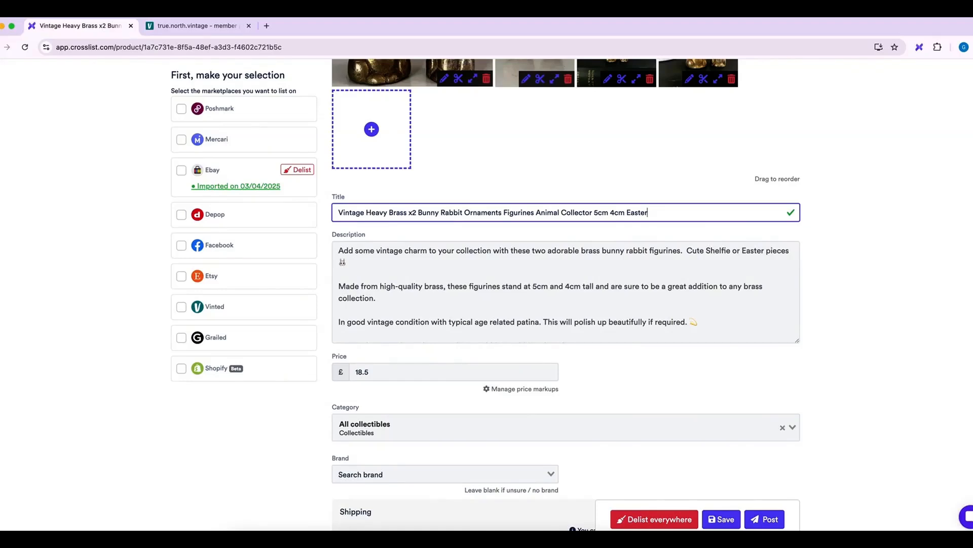
type("Bunny")
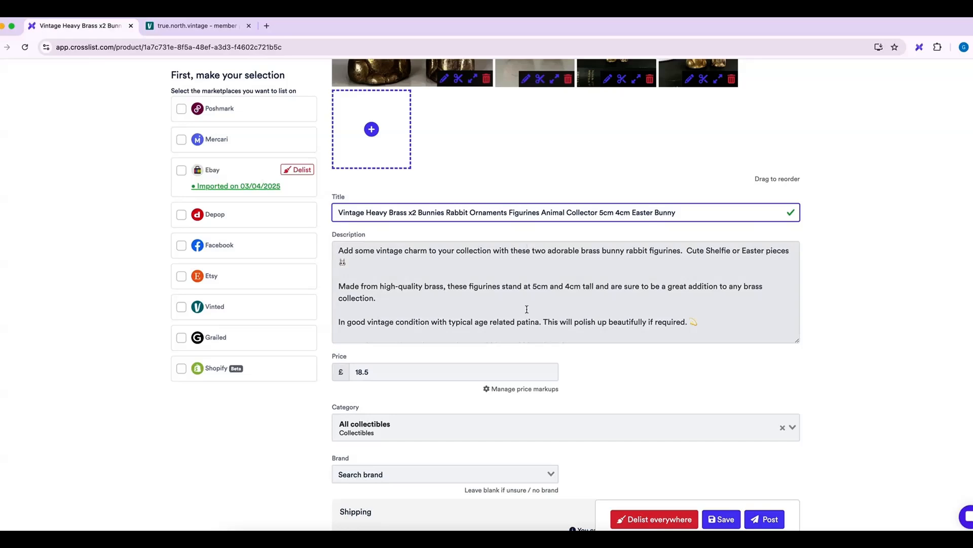
scroll("down", 3)
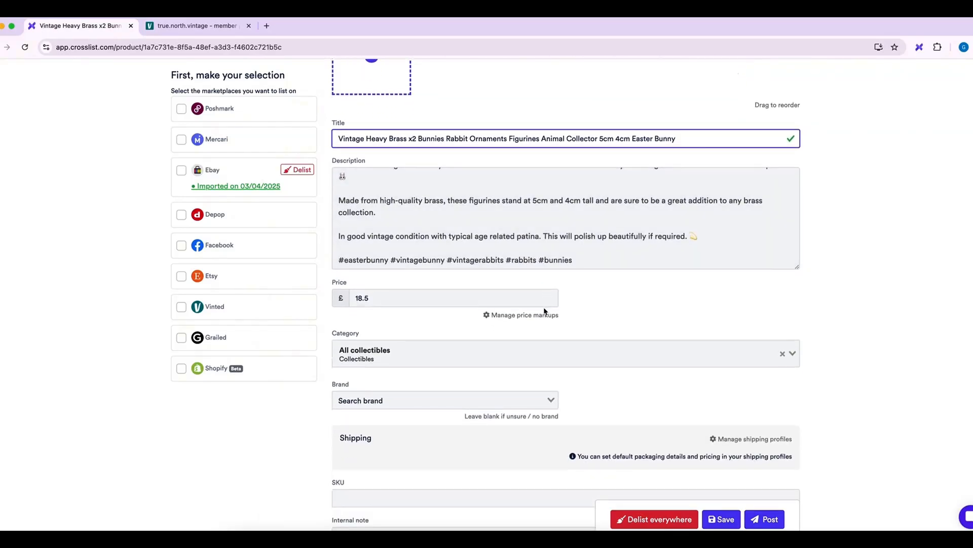
scroll("down", 3)
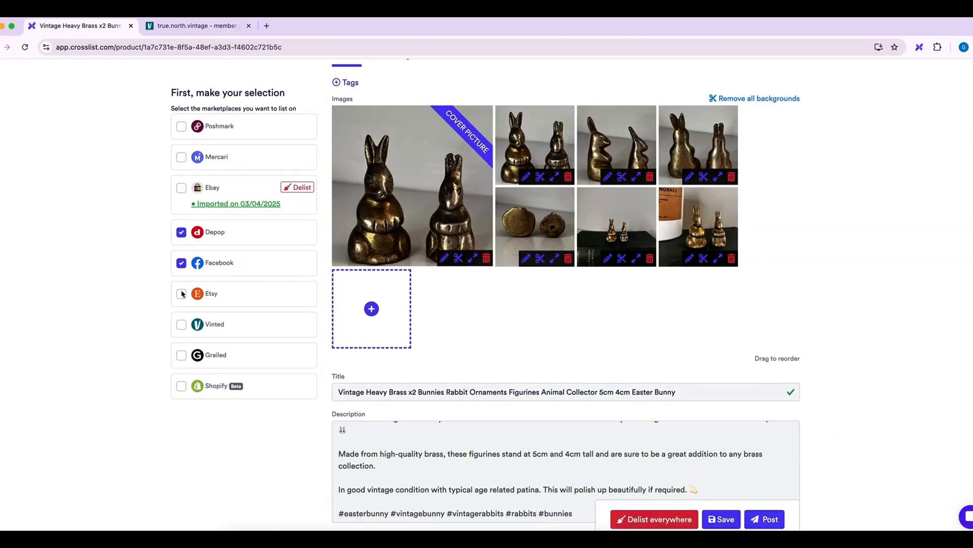
Tick Vinted alongside Depop and Facebook as marketplaces for the bunny listing.
left_click(181, 325)
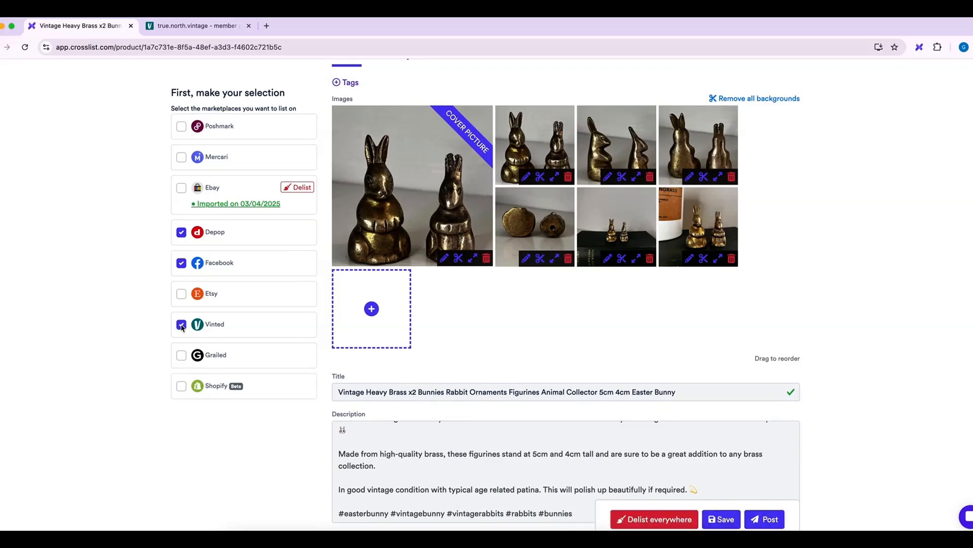
left_click(181, 324)
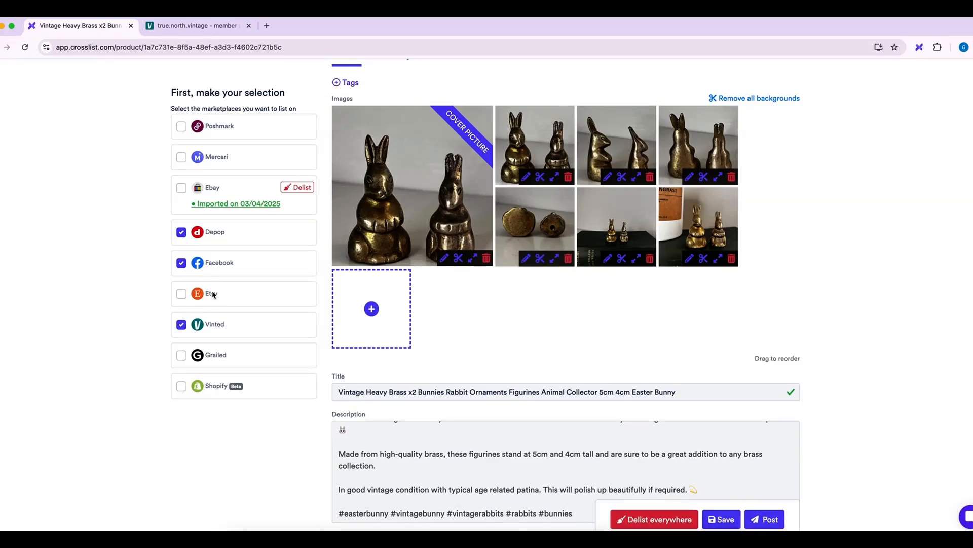
scroll("down", 3)
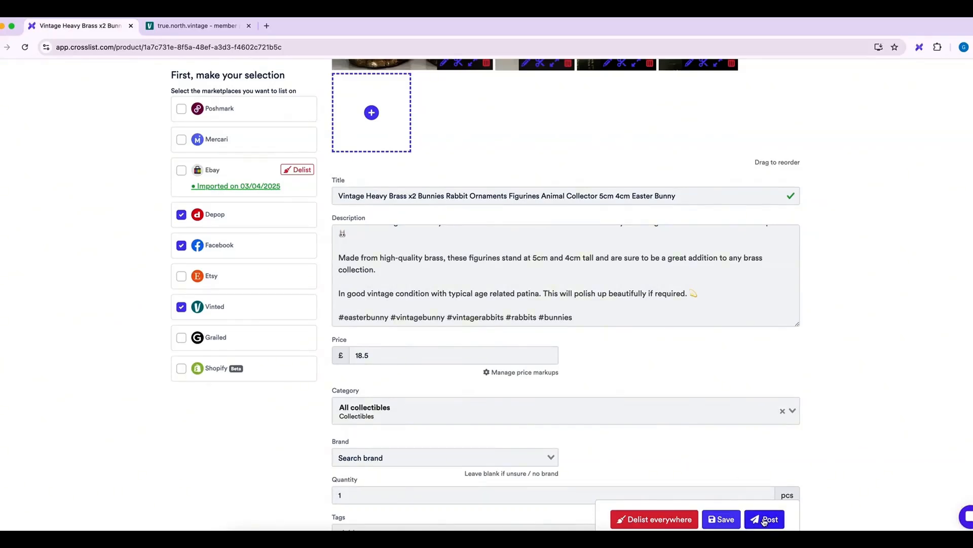
Start posting and set the bunny listing's primary colour to Gold and condition to Good.
left_click(765, 520)
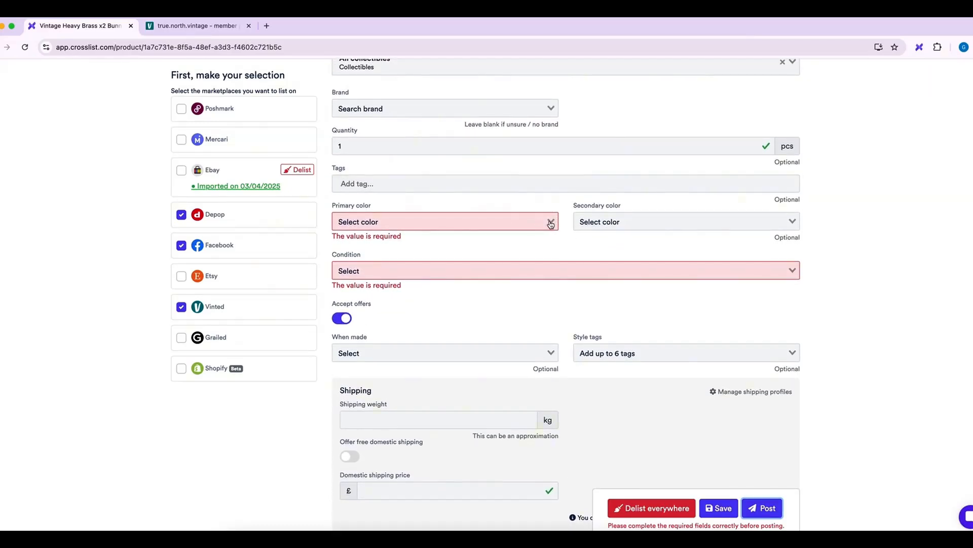
left_click(444, 222)
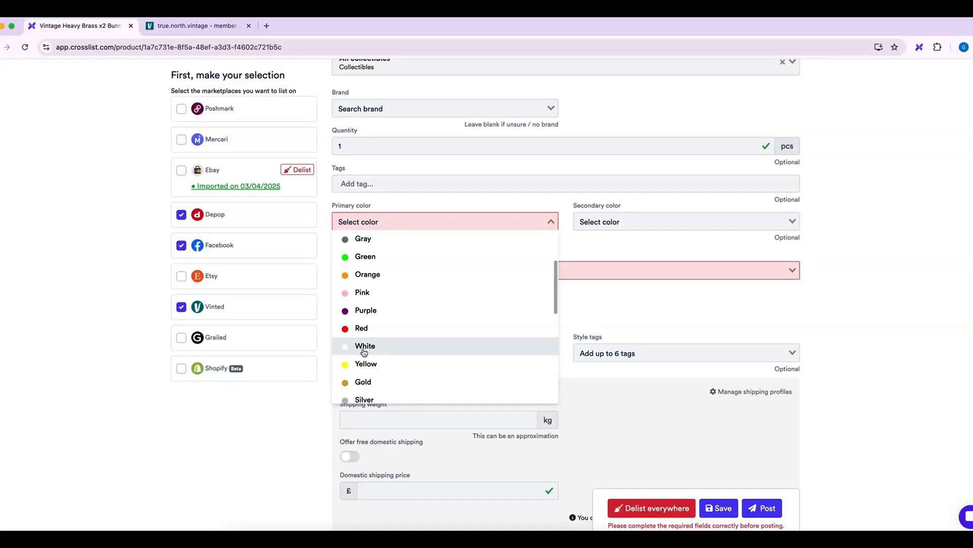
left_click(363, 382)
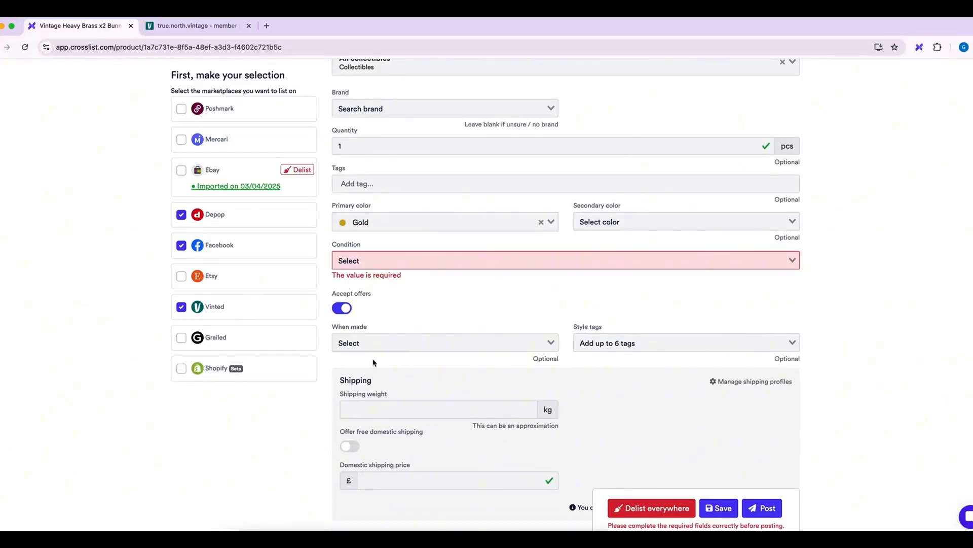
left_click(565, 260)
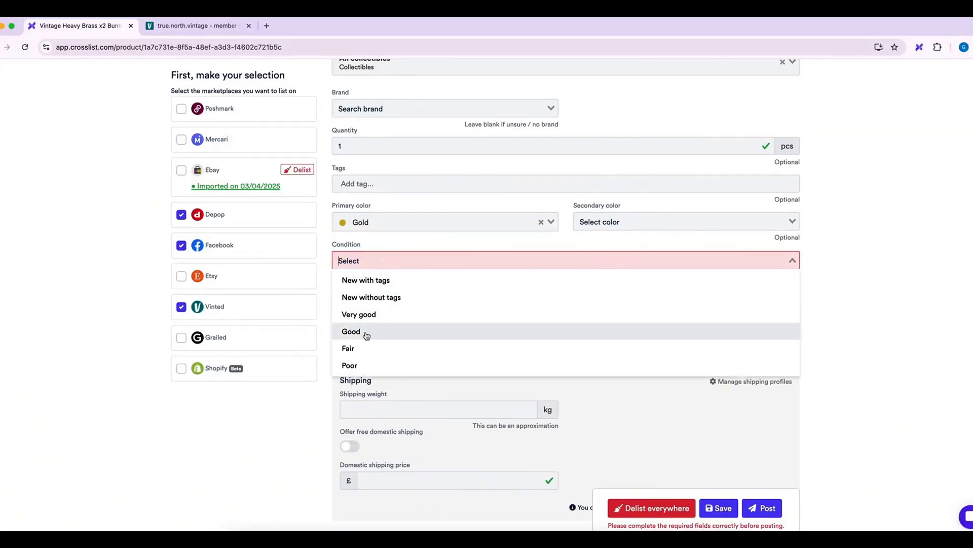
left_click(351, 330)
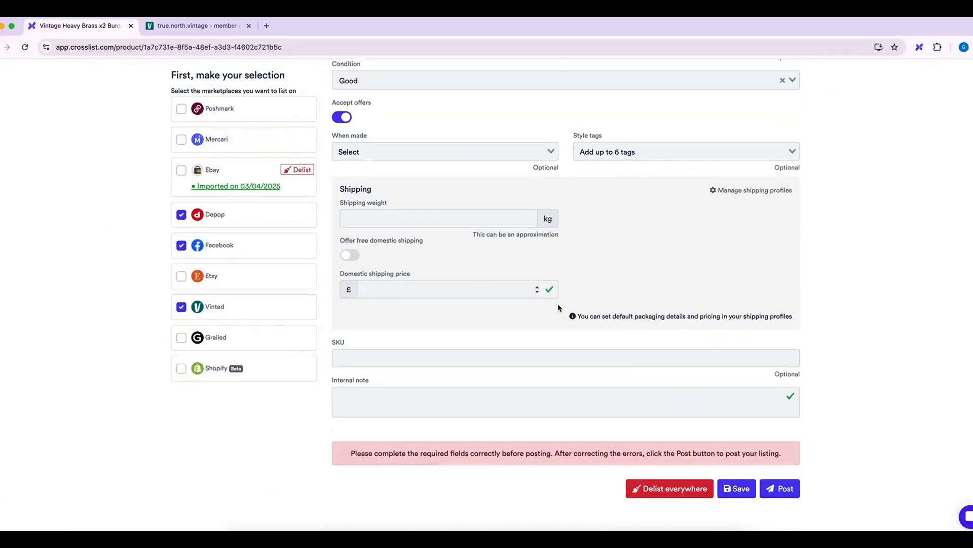
Save the listing, post it to Depop, Facebook and Vinted, and show the new Vinted listing.
left_click(736, 487)
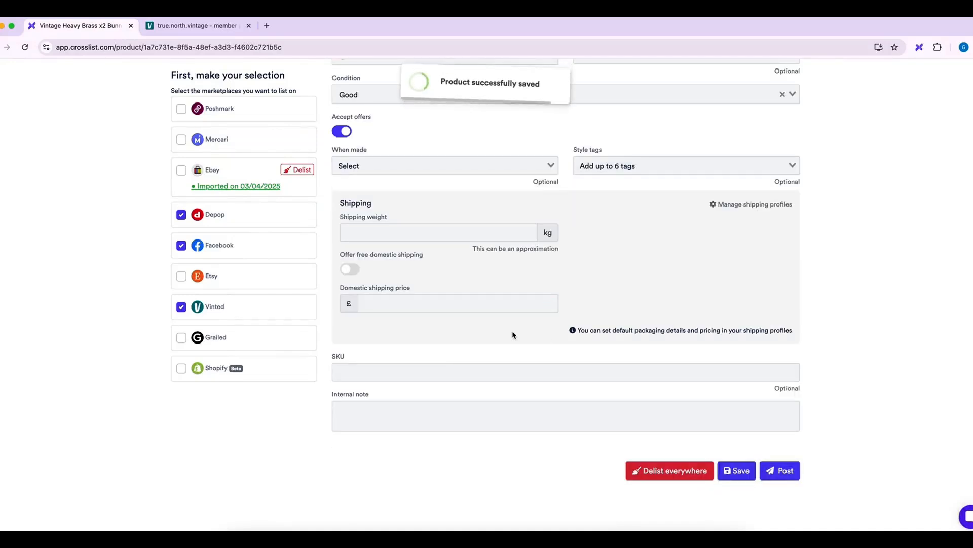
left_click(780, 470)
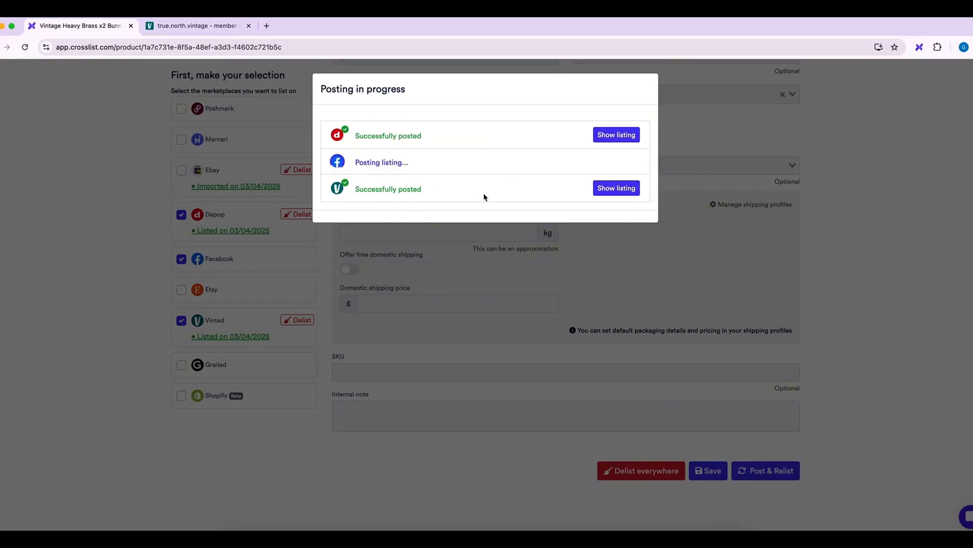
left_click(615, 187)
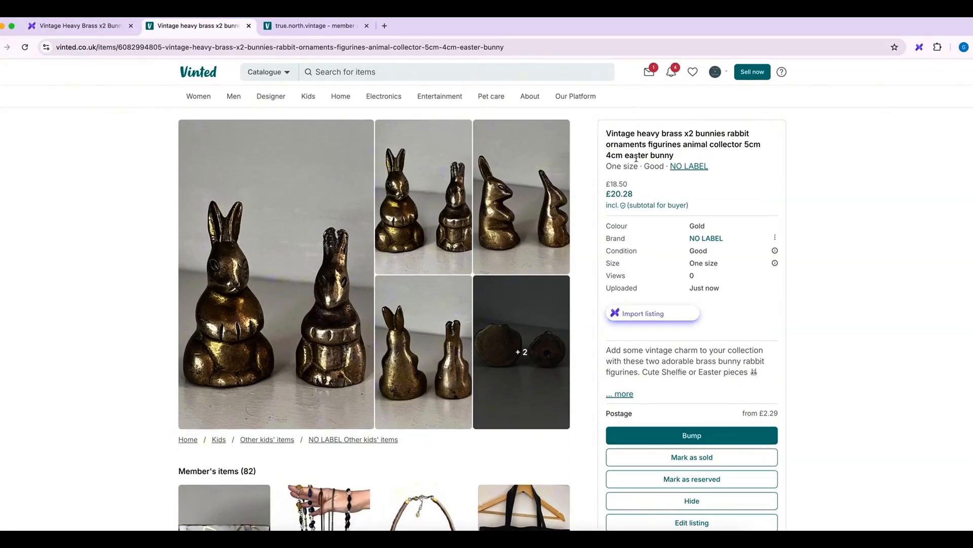
mouse_move(689, 188)
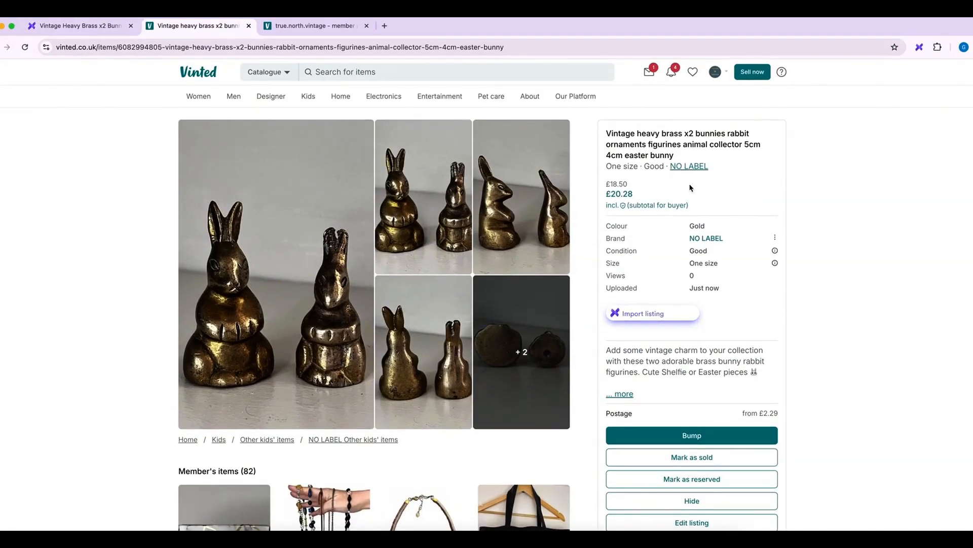
Open the live £18.50 brass bunny listing on Vinted in its edit form.
scroll("down", 3)
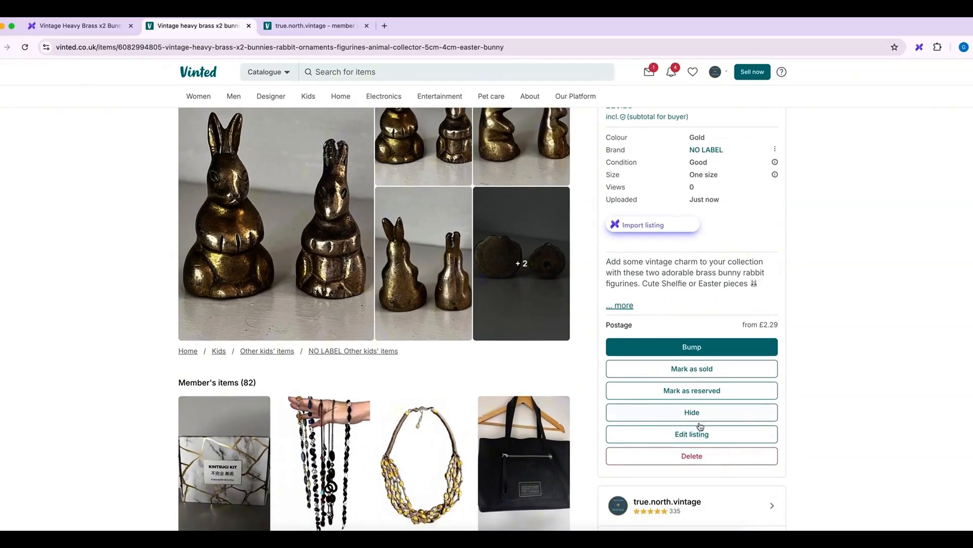
left_click(690, 434)
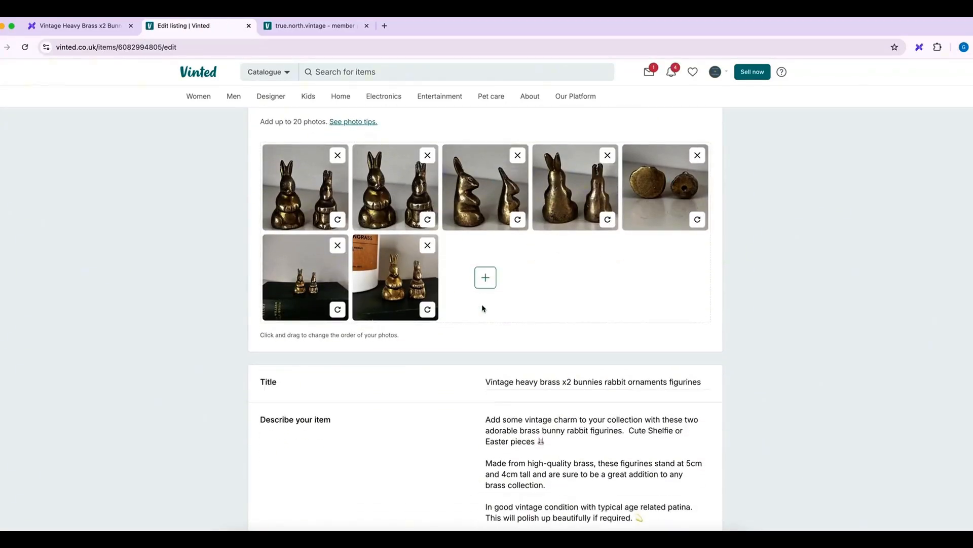
Set the Vinted bunny listing's brand to Unique Vintage.
scroll("down", 3)
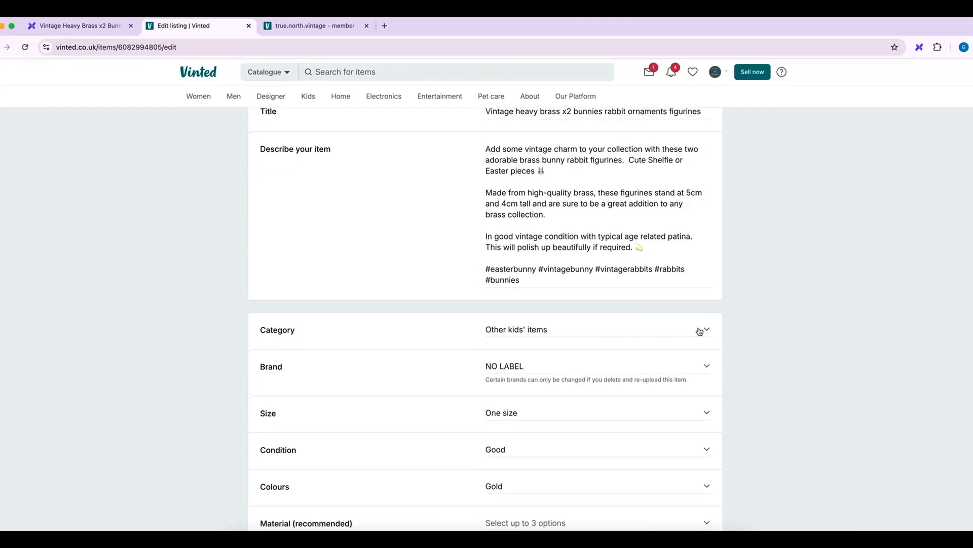
left_click(706, 329)
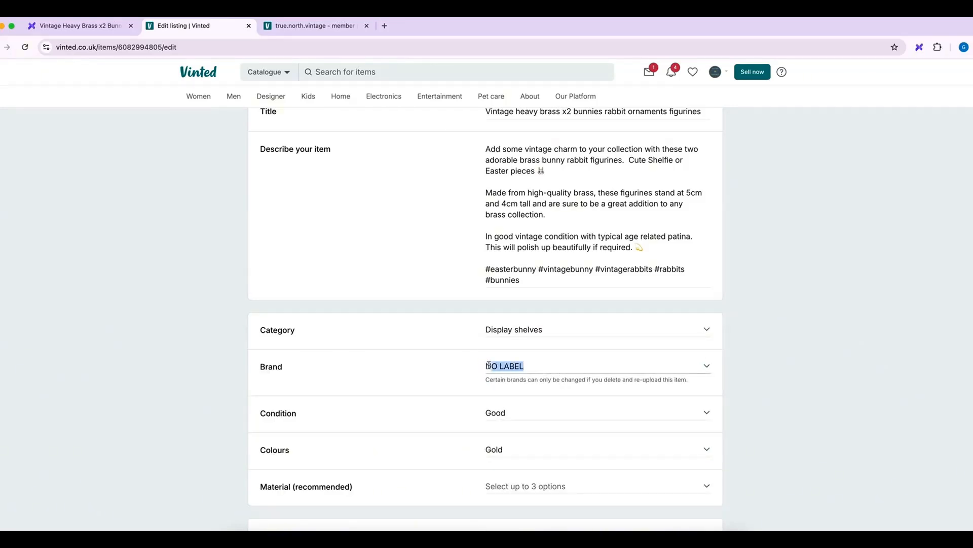
type("Unique")
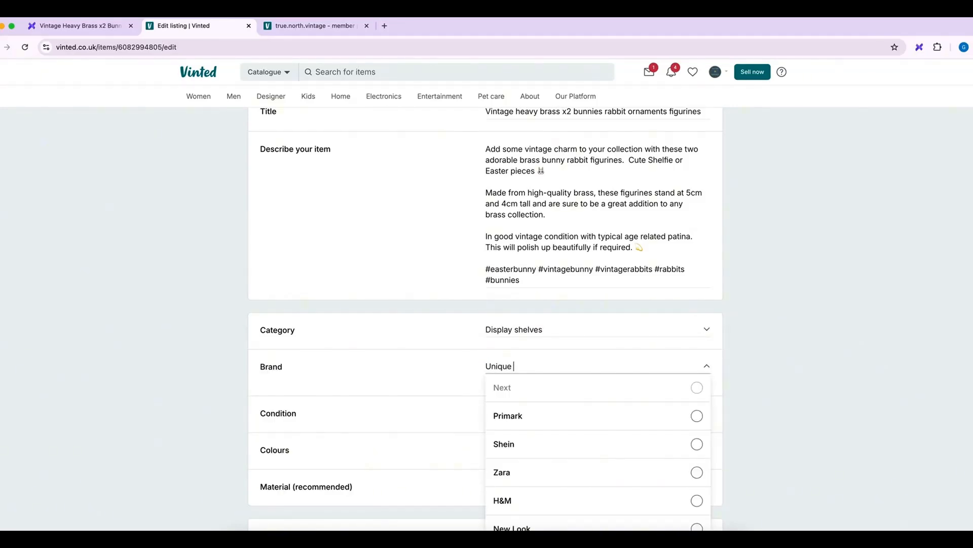
type("C")
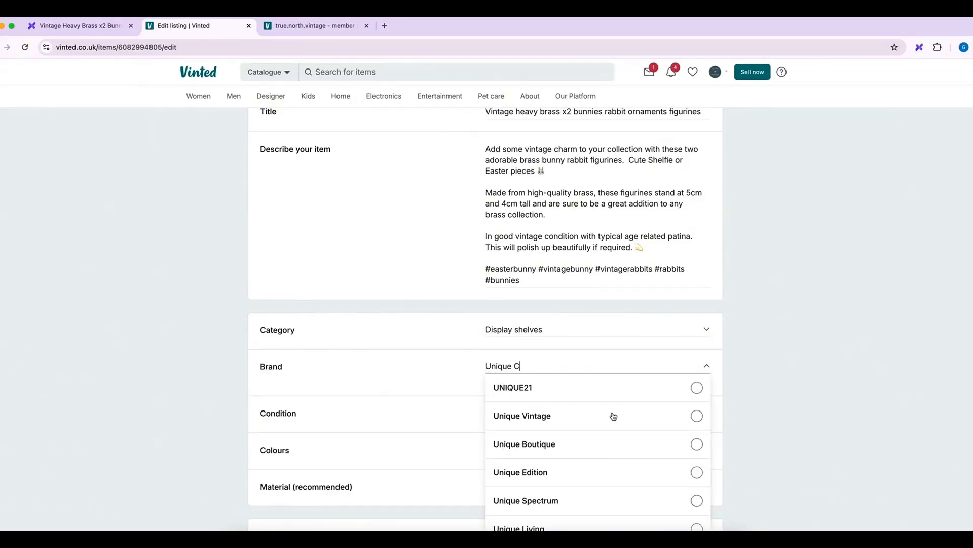
left_click(523, 416)
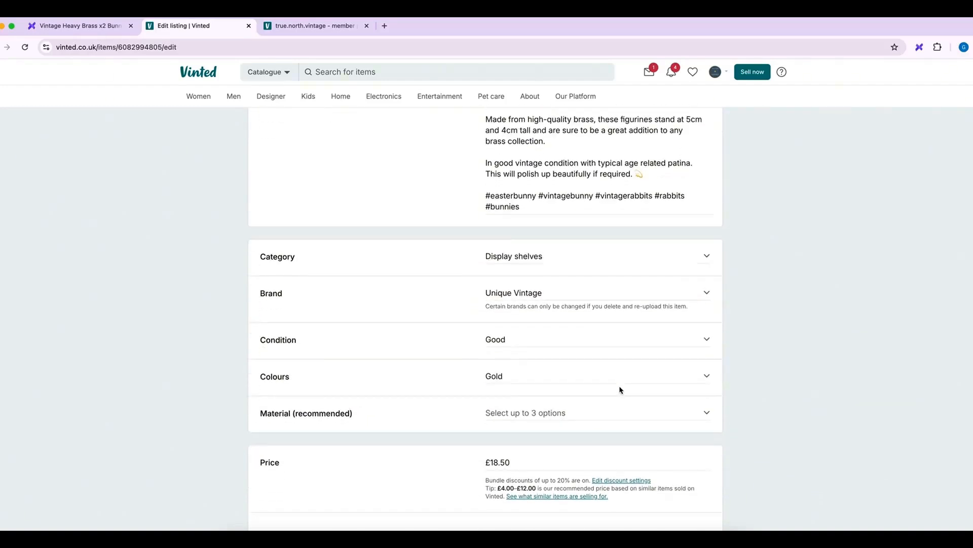
Set the material to Metal and save the Vinted listing.
left_click(596, 413)
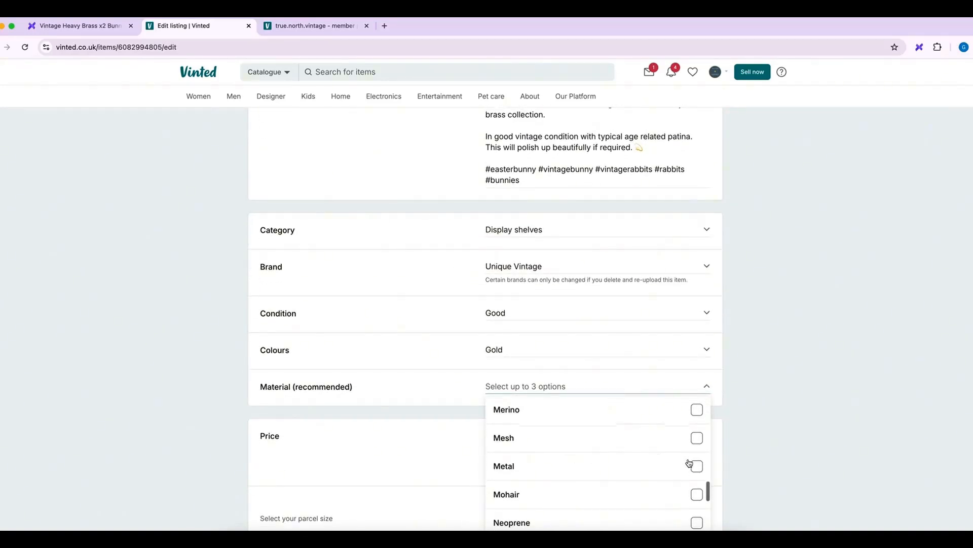
left_click(695, 467)
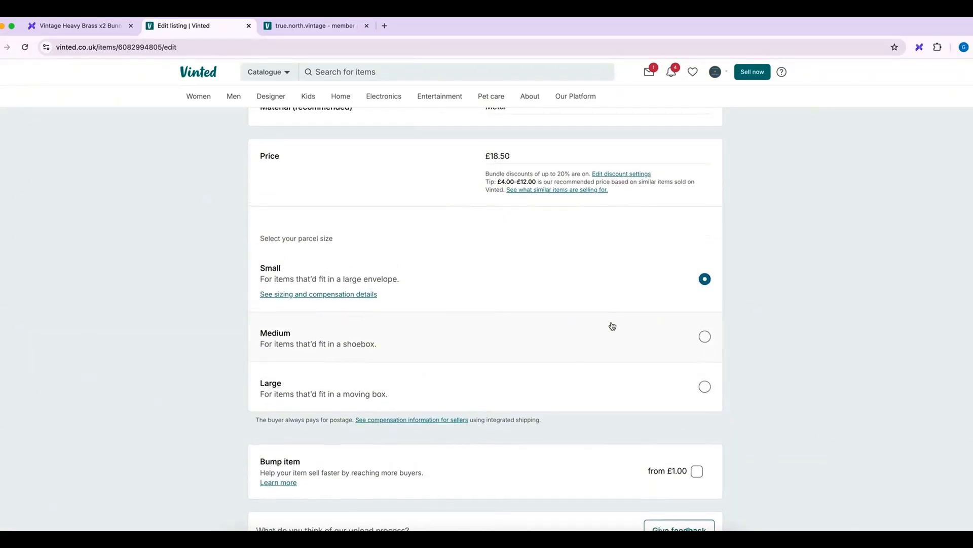
scroll("down", 3)
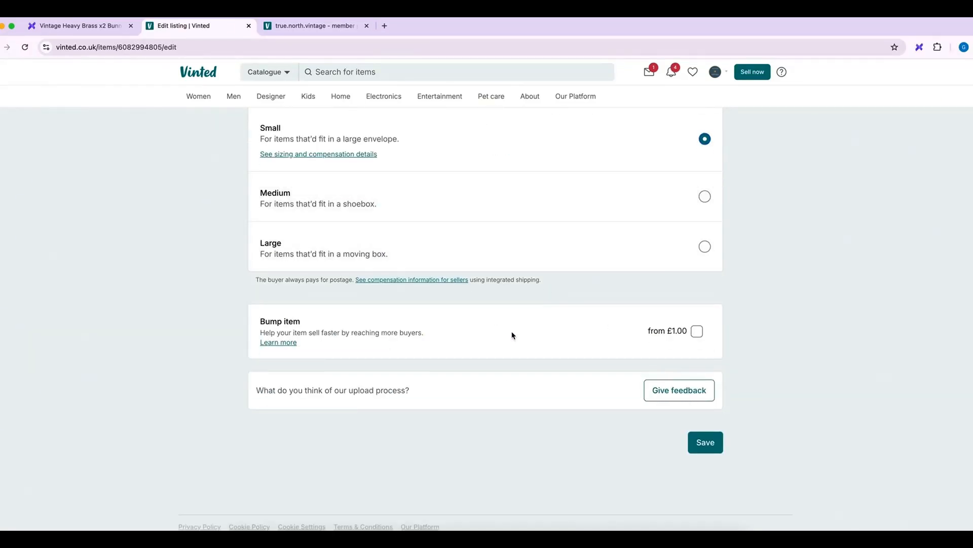
left_click(705, 441)
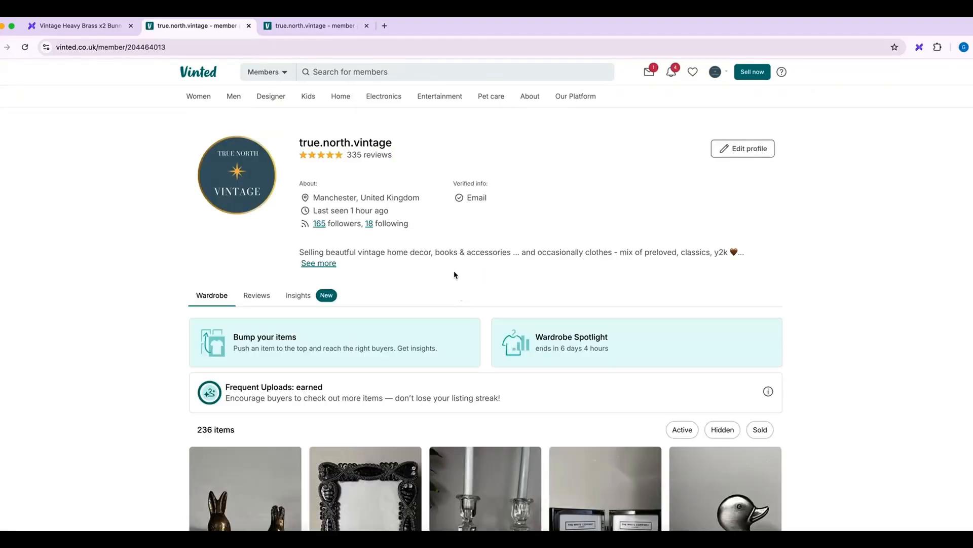
scroll("down", 3)
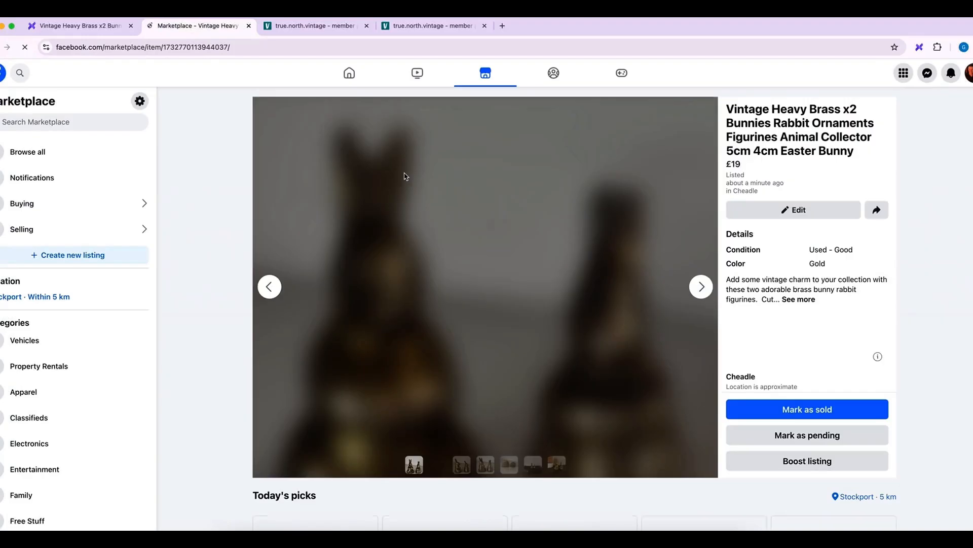
scroll("down", 3)
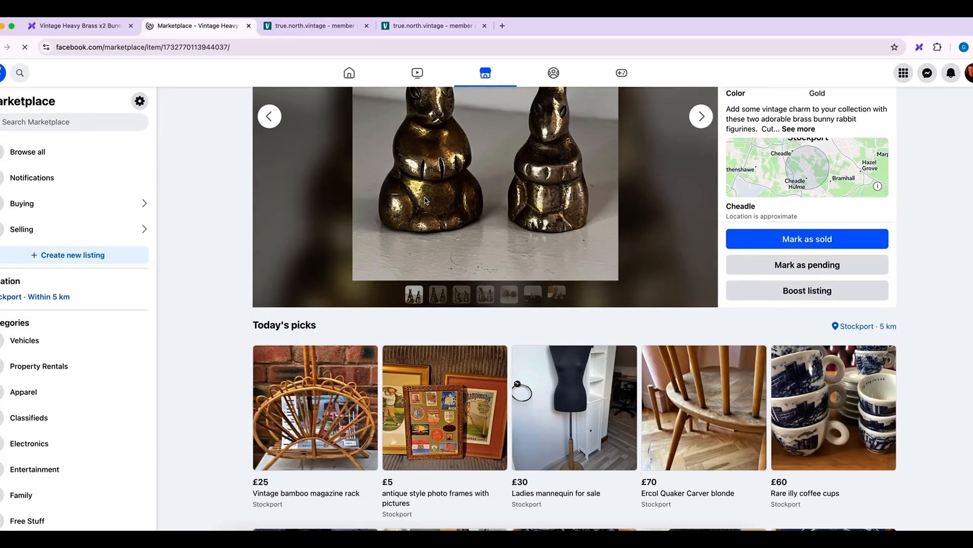
left_click(81, 26)
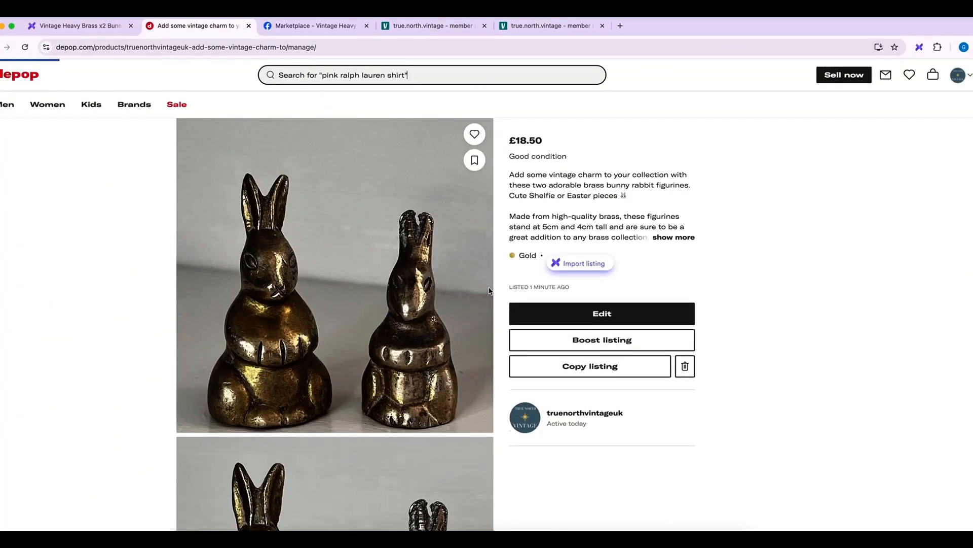
Edit and save the Depop bunnies listing unchanged at £18.50, then return to Crosslist's My listings.
scroll("down", 3)
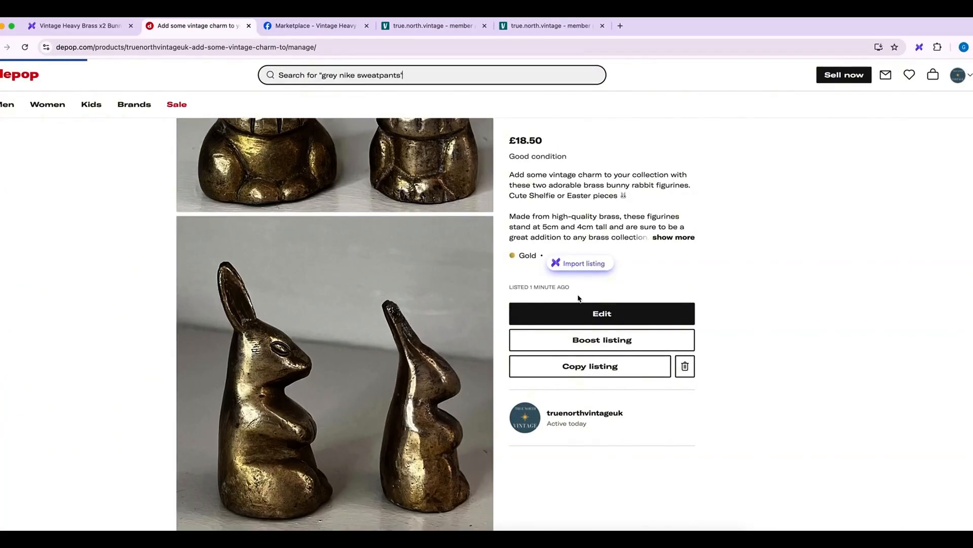
left_click(601, 313)
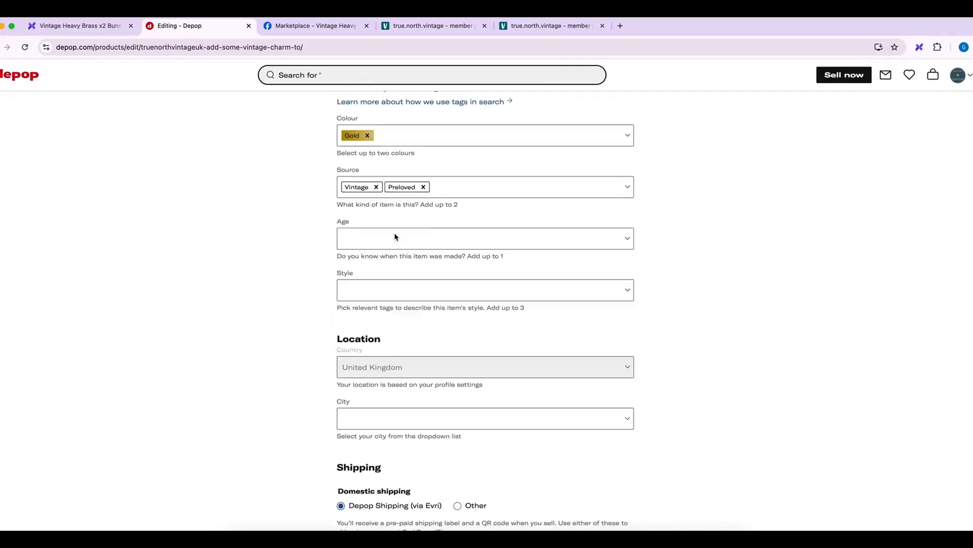
scroll("down", 3)
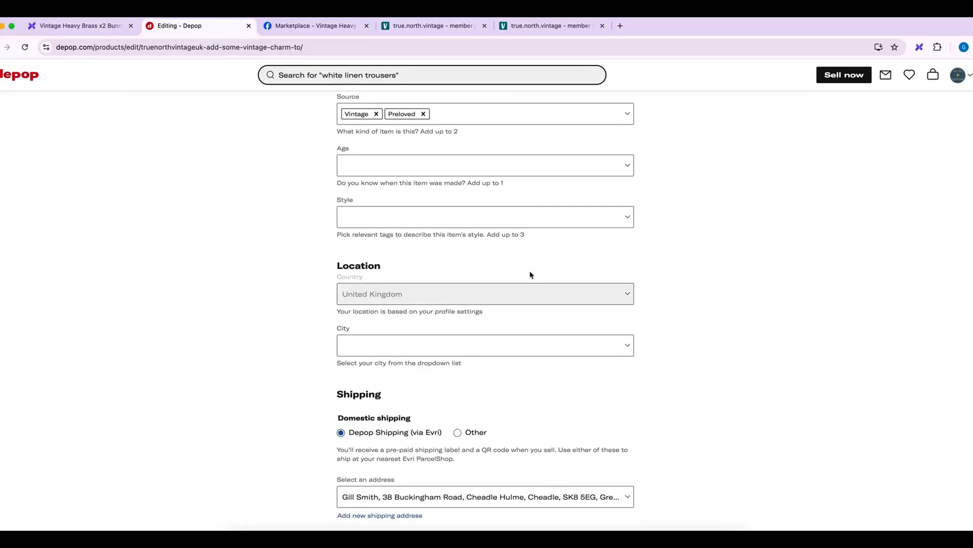
scroll("down", 3)
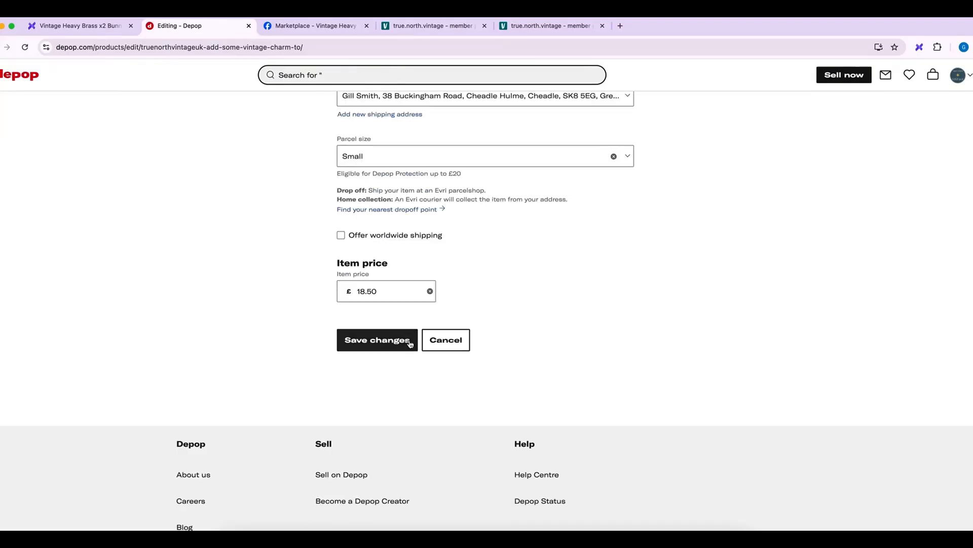
left_click(375, 340)
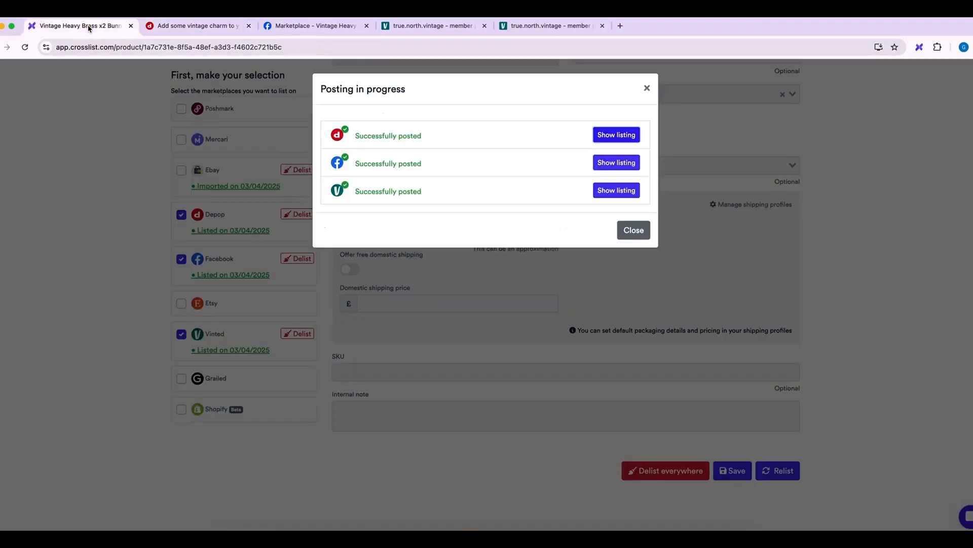
left_click(633, 230)
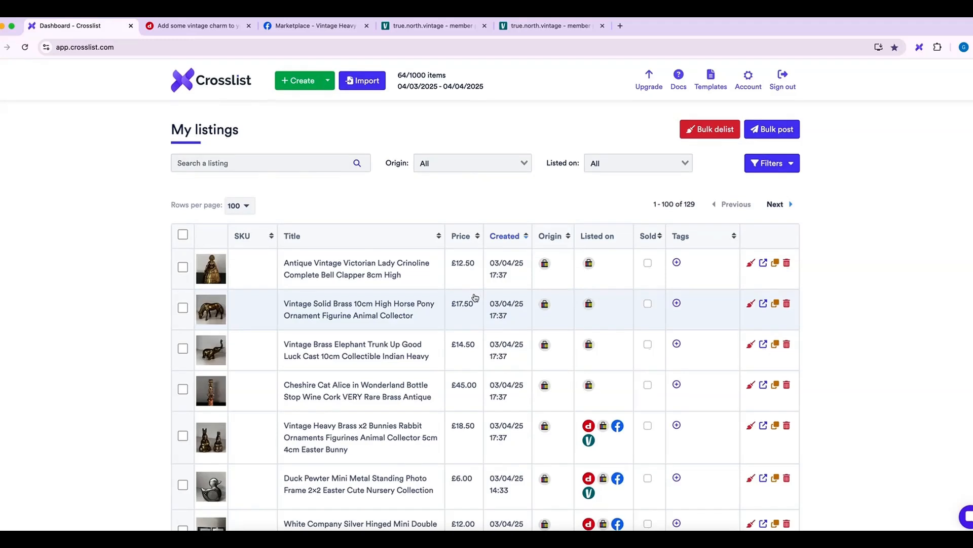
Scroll the My listings table down to the Vintage Solid Brass 10cm High Horse listing.
scroll("down", 3)
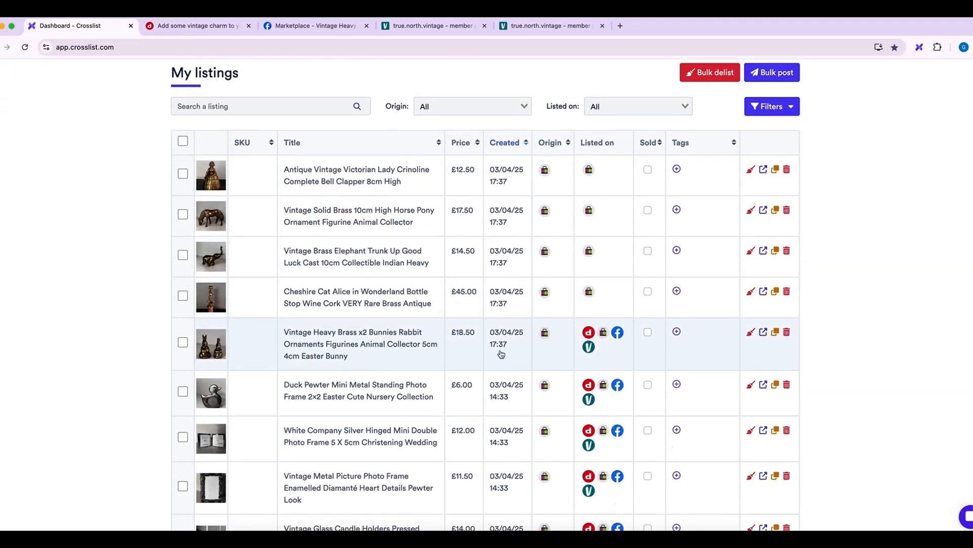
mouse_move(624, 344)
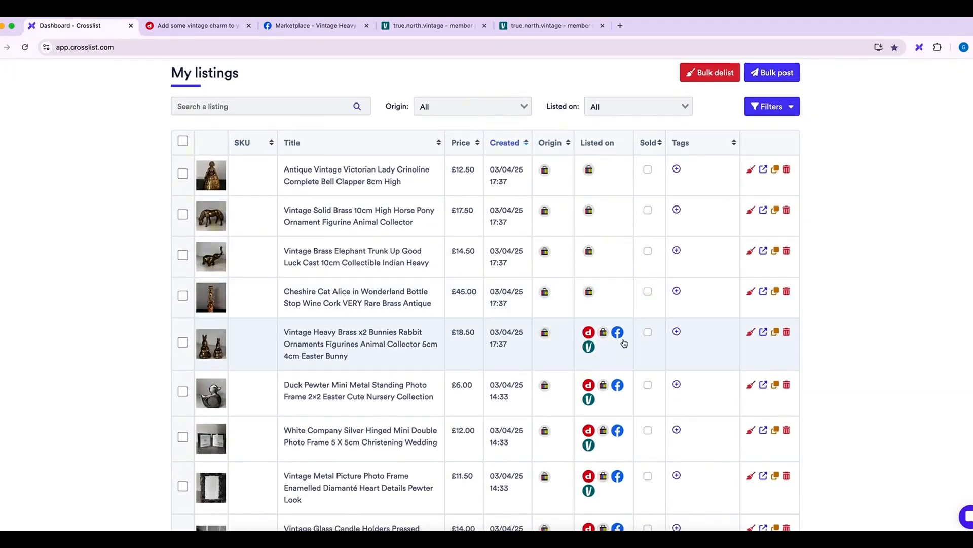
mouse_move(614, 347)
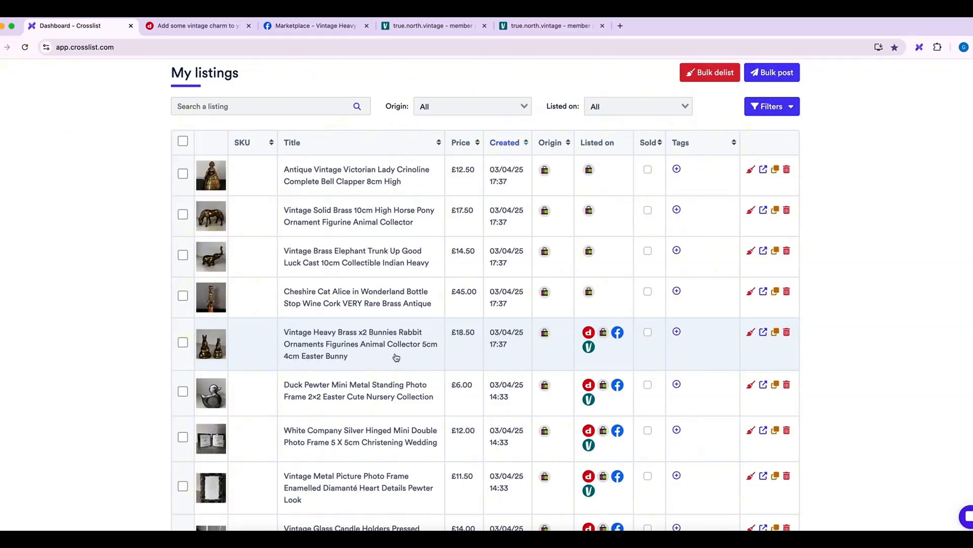
scroll("down", 3)
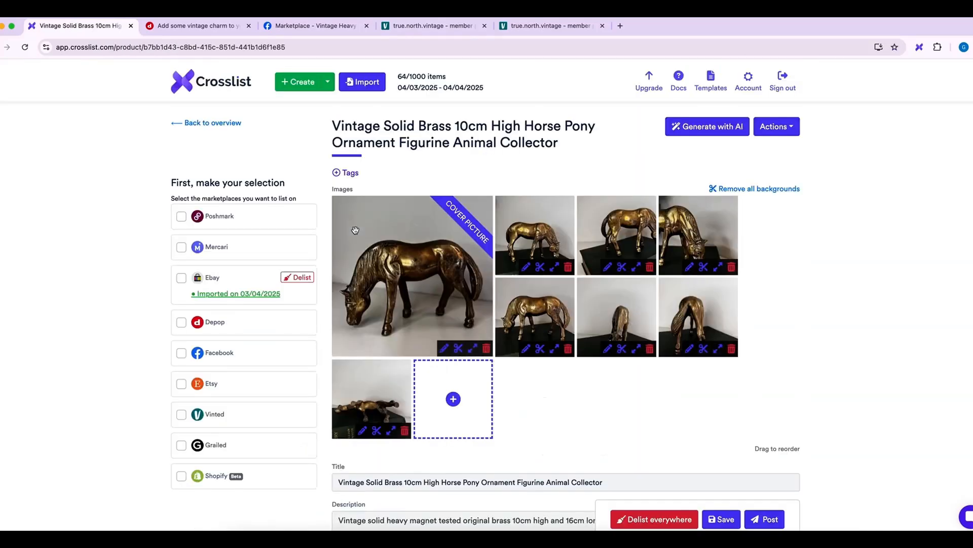
mouse_move(417, 298)
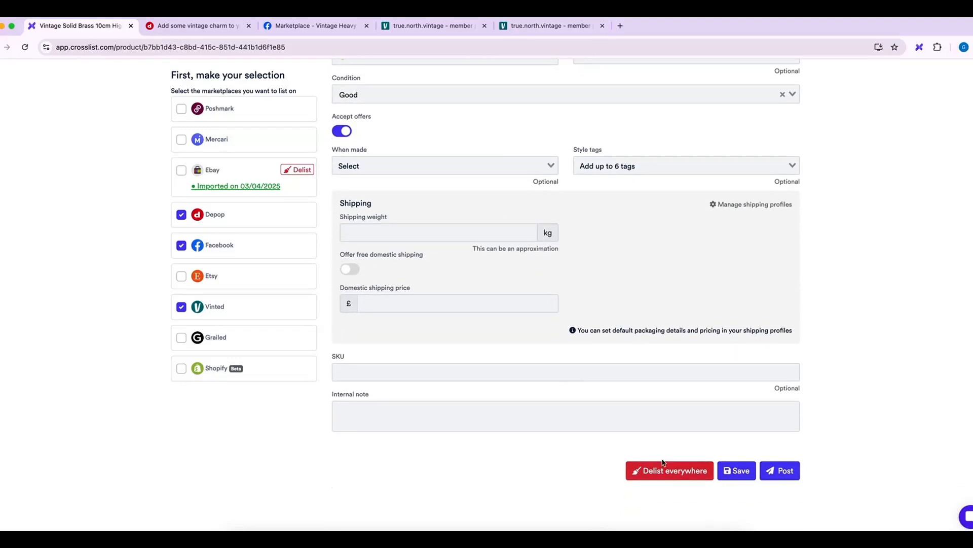
Post the horse listing to Depop, Facebook and Vinted and show the live Vinted listing.
left_click(779, 469)
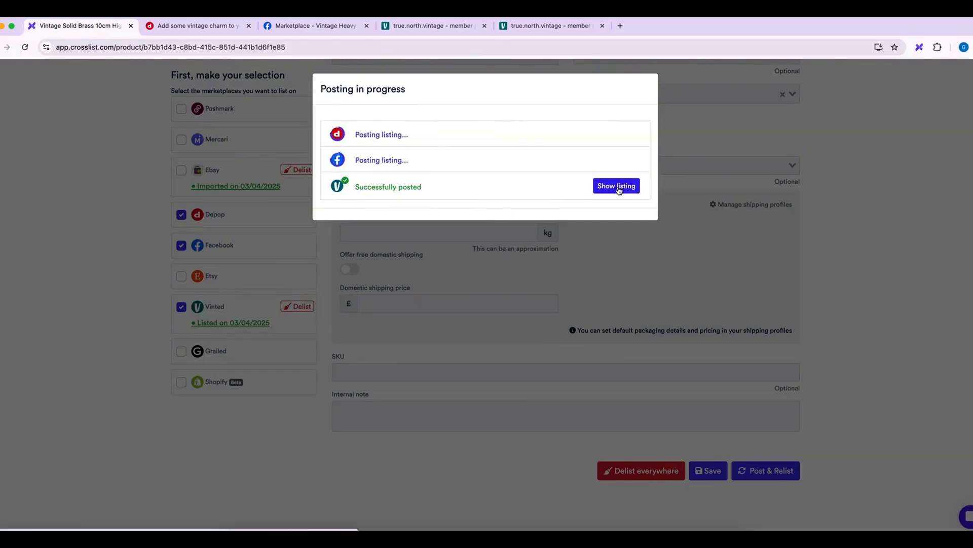
left_click(615, 186)
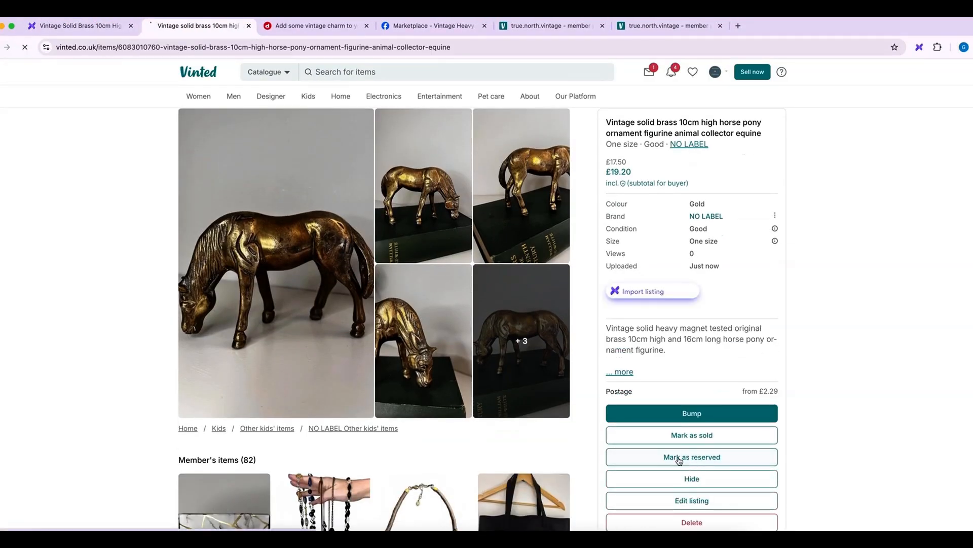
Open the Vinted horse listing for editing and file it under Display shelves.
left_click(691, 457)
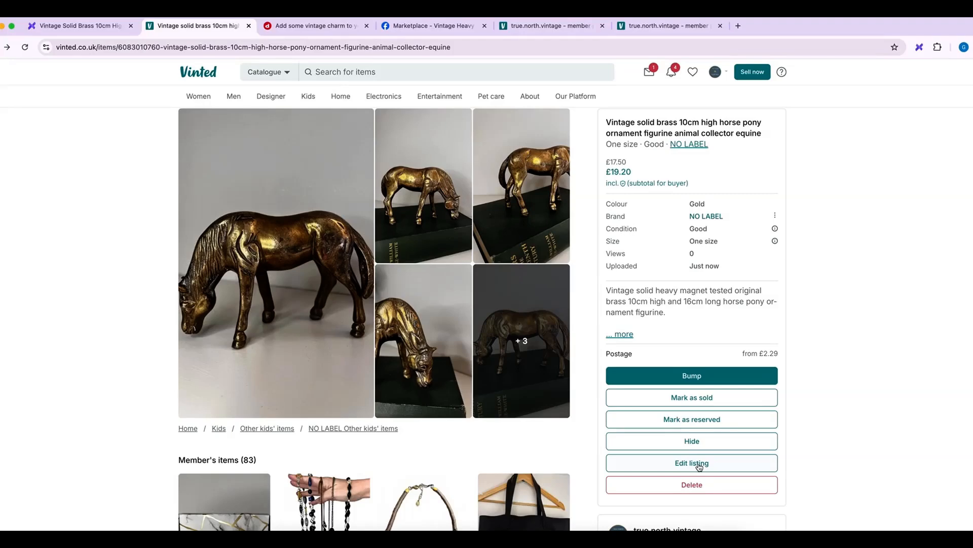
scroll("down", 3)
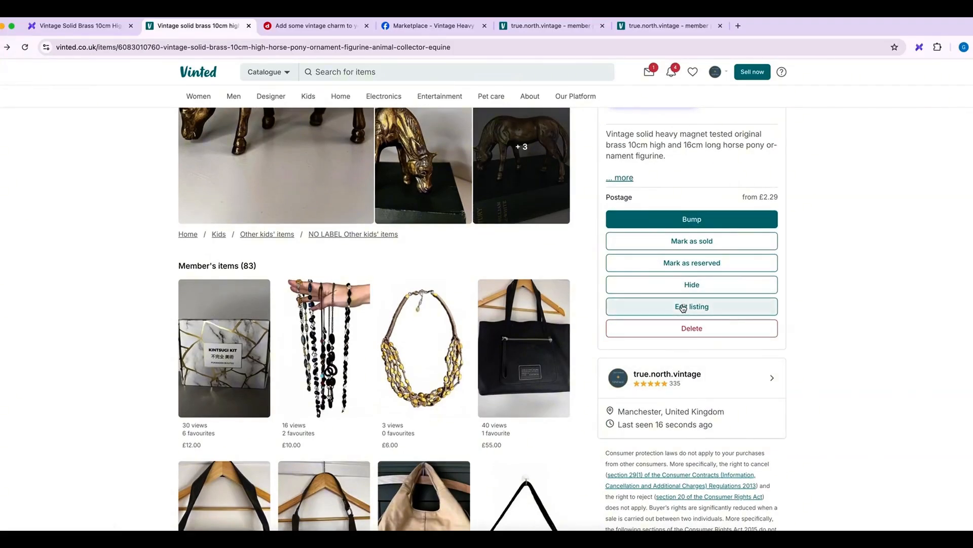
left_click(690, 307)
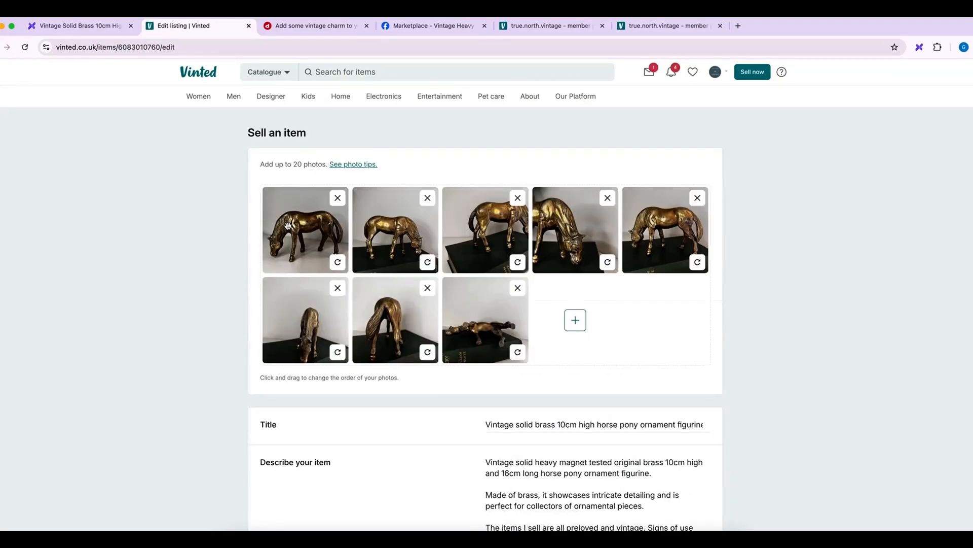
scroll("down", 3)
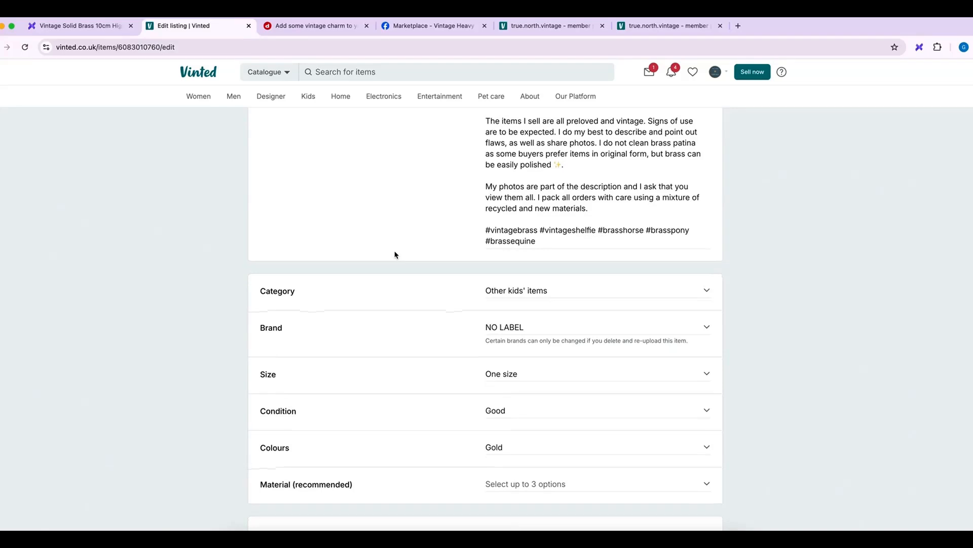
left_click(597, 290)
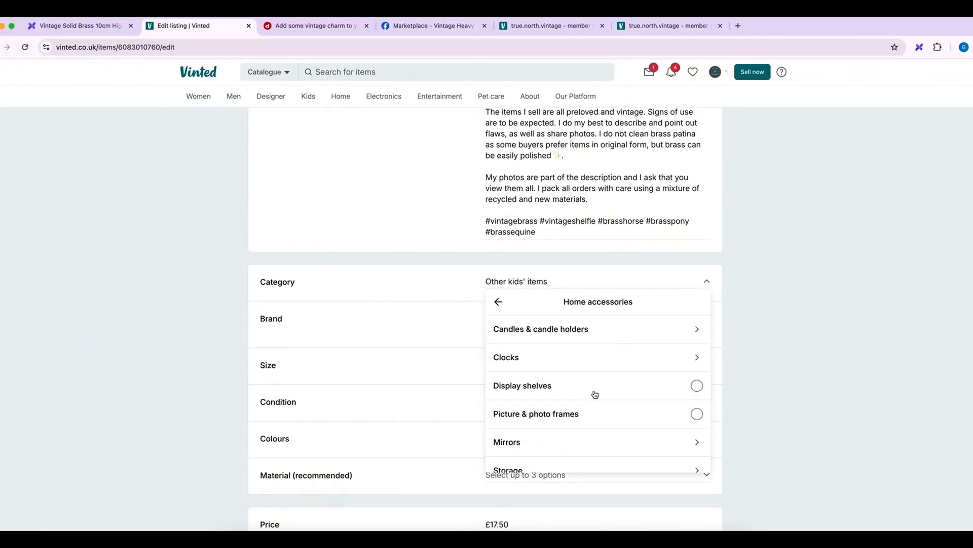
left_click(523, 385)
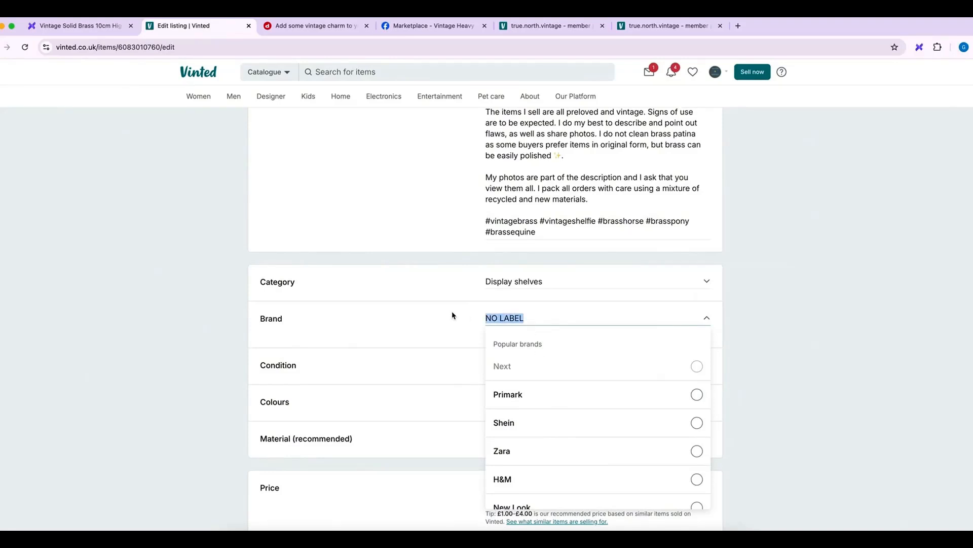
Set brand Unique Vintage and material Metal, then save the Vinted horse listing.
type("Unique Vintage")
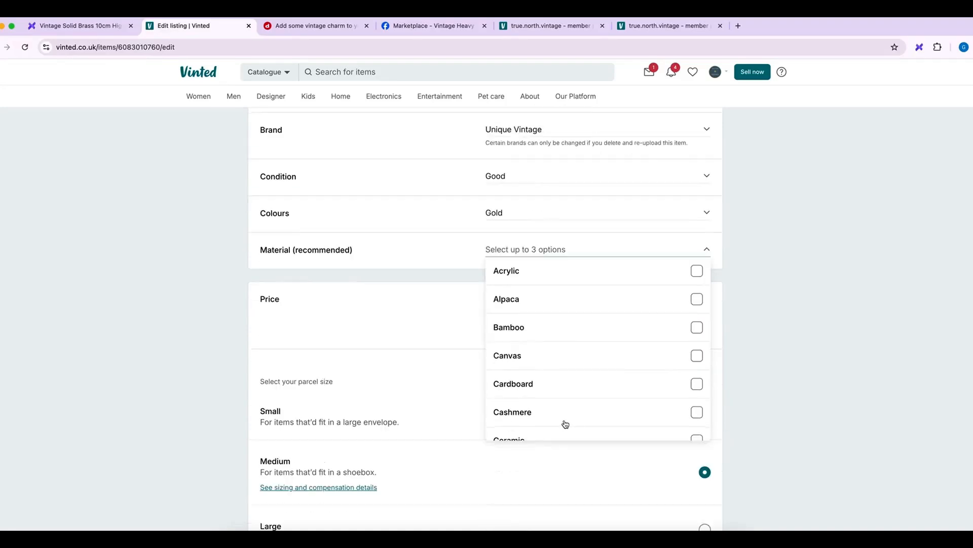
scroll("down", 3)
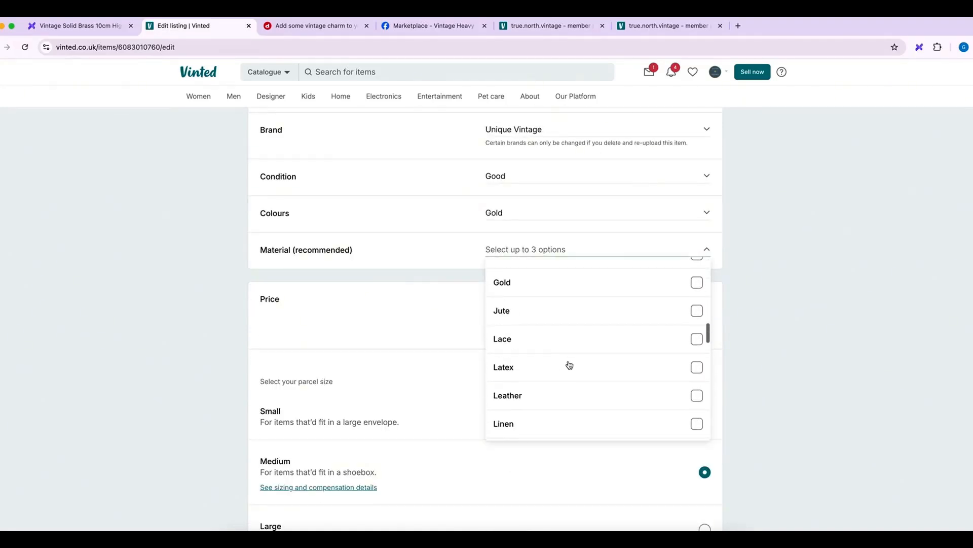
left_click(696, 304)
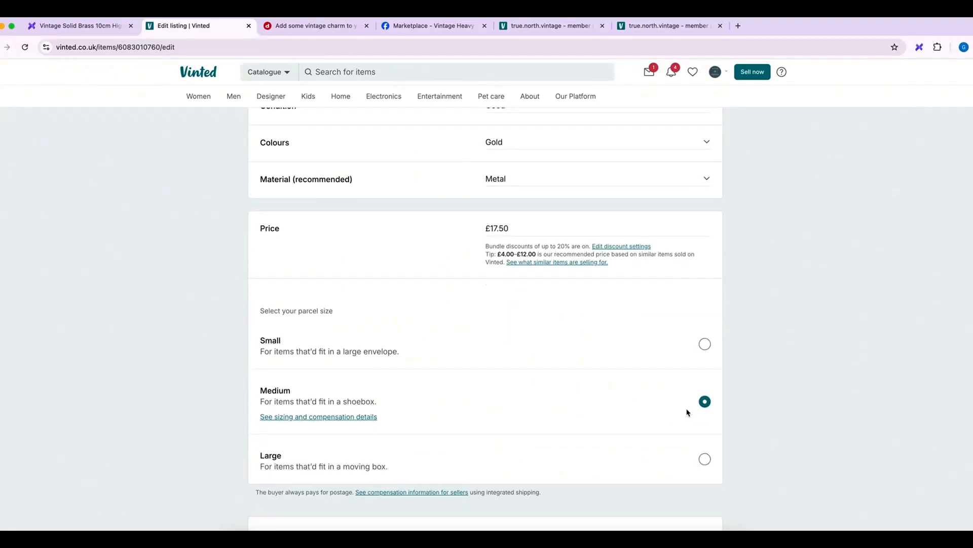
scroll("down", 3)
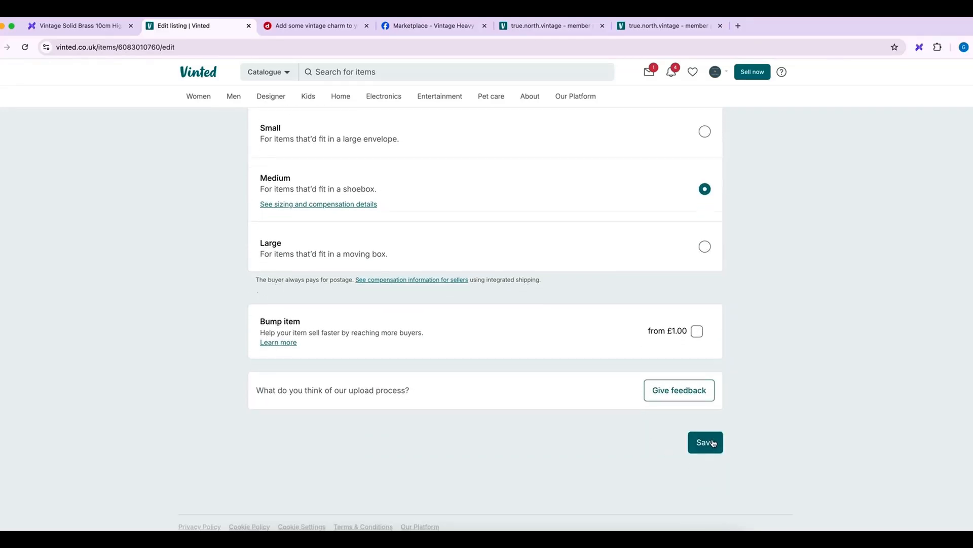
left_click(705, 442)
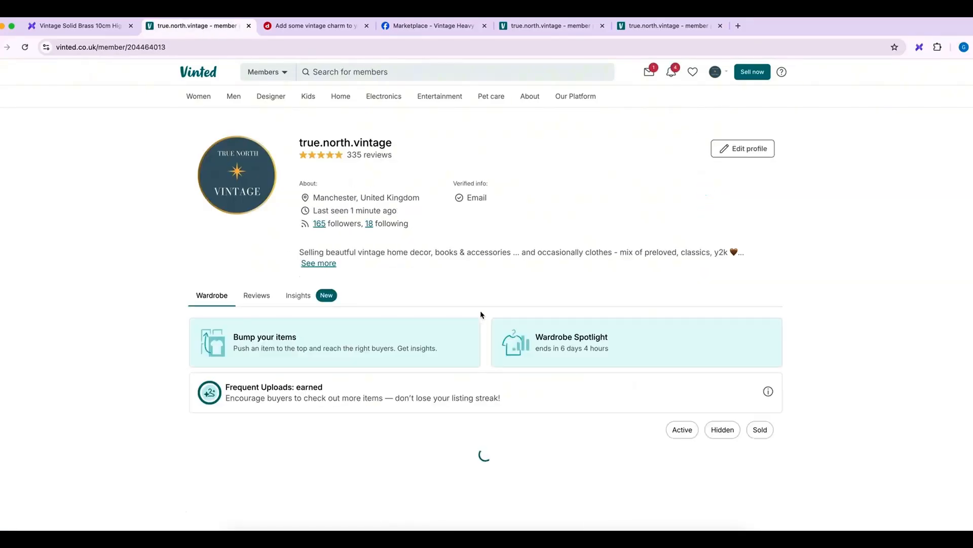
scroll("down", 3)
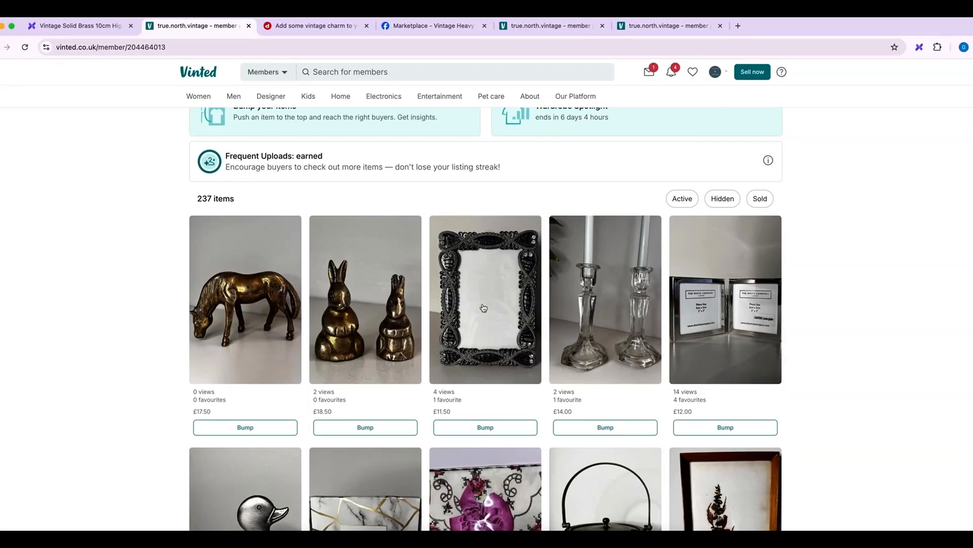
mouse_move(254, 325)
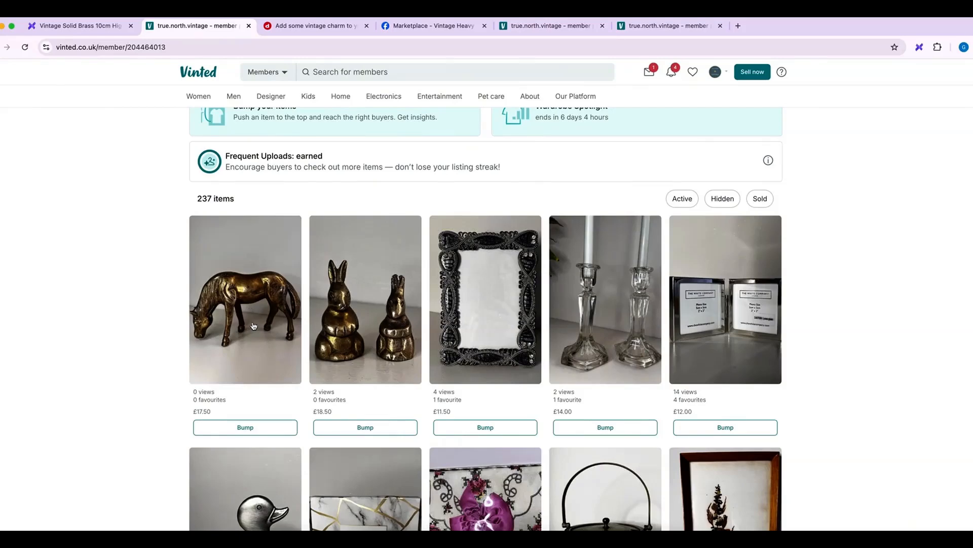
scroll("down", 3)
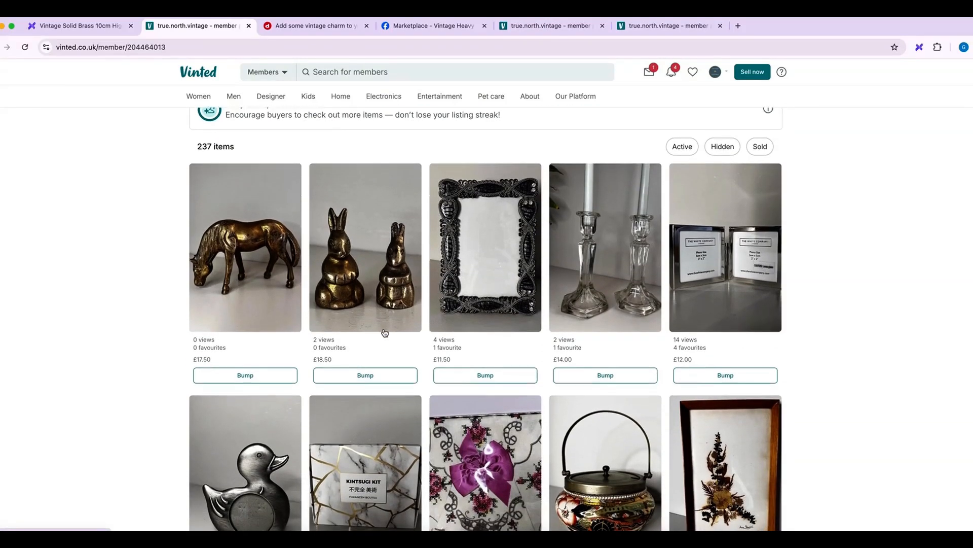
scroll("down", 3)
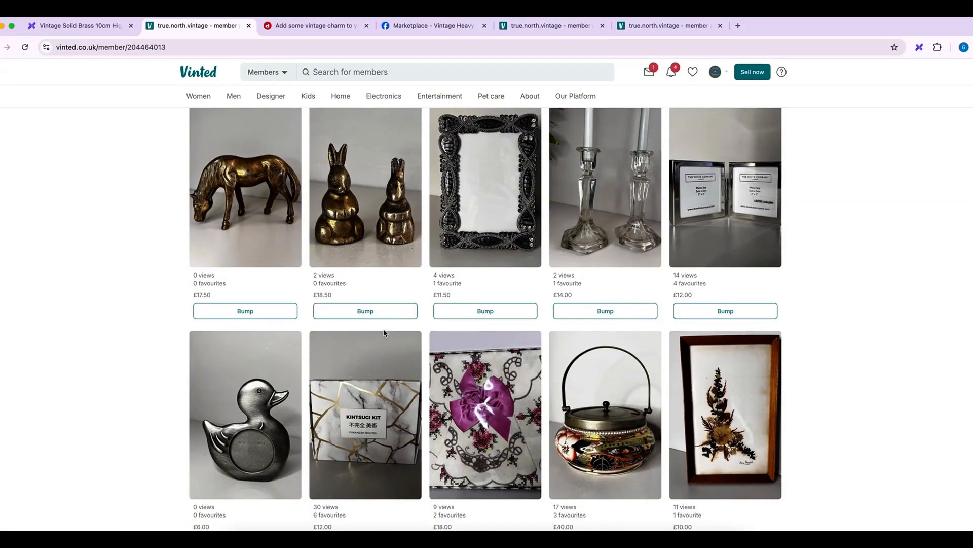
scroll("down", 3)
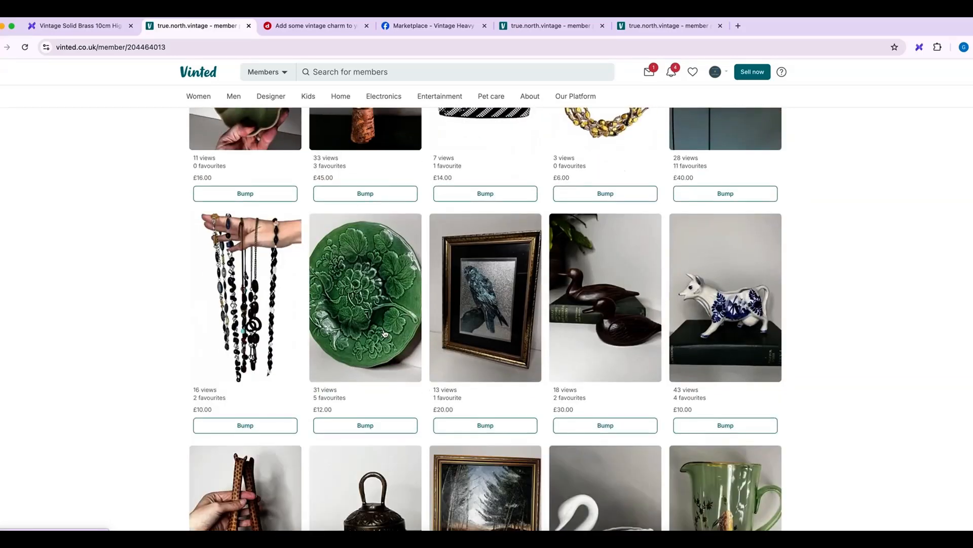
Return to the Crosslist tab showing the horse posted to Depop, Facebook and Vinted.
left_click(78, 25)
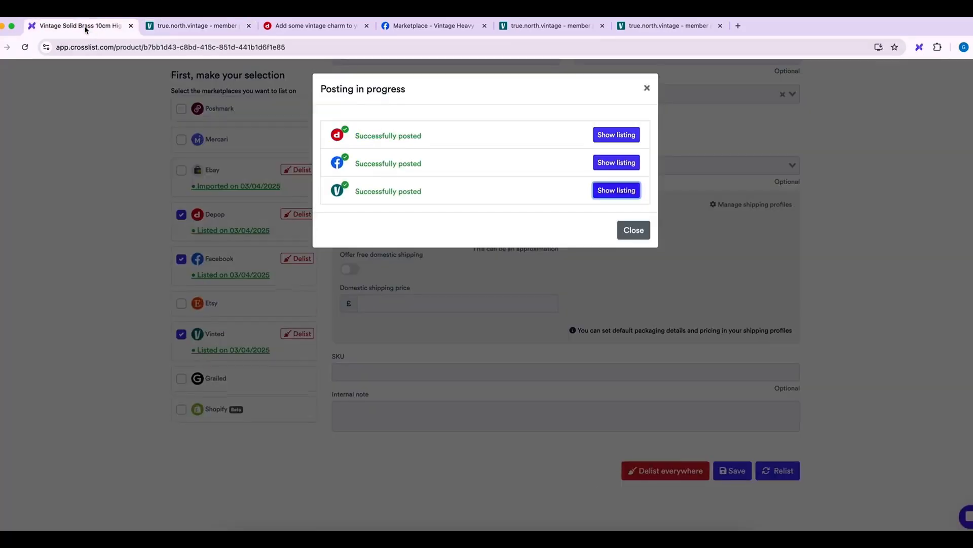
mouse_move(618, 181)
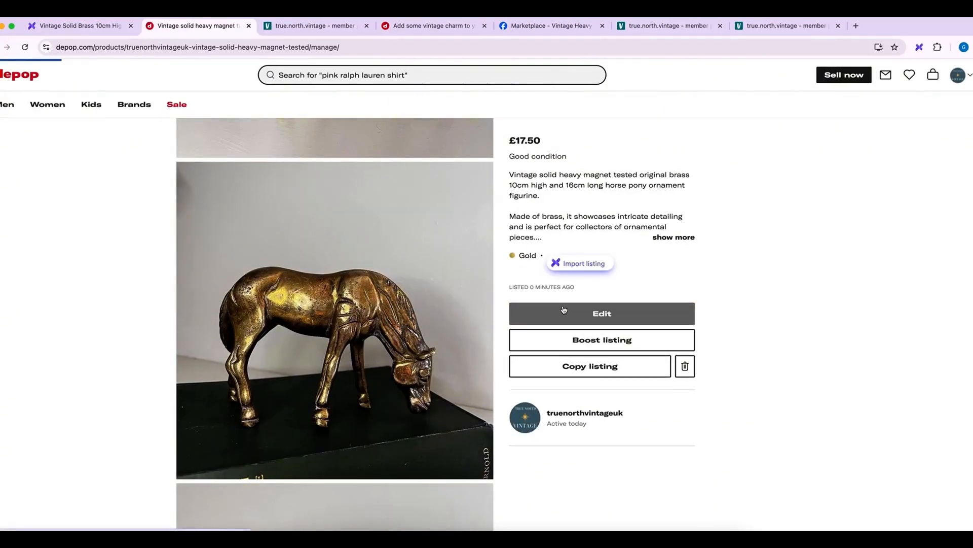
Edit the Depop horse listing, tagging its source as Vintage and Preloved.
left_click(601, 313)
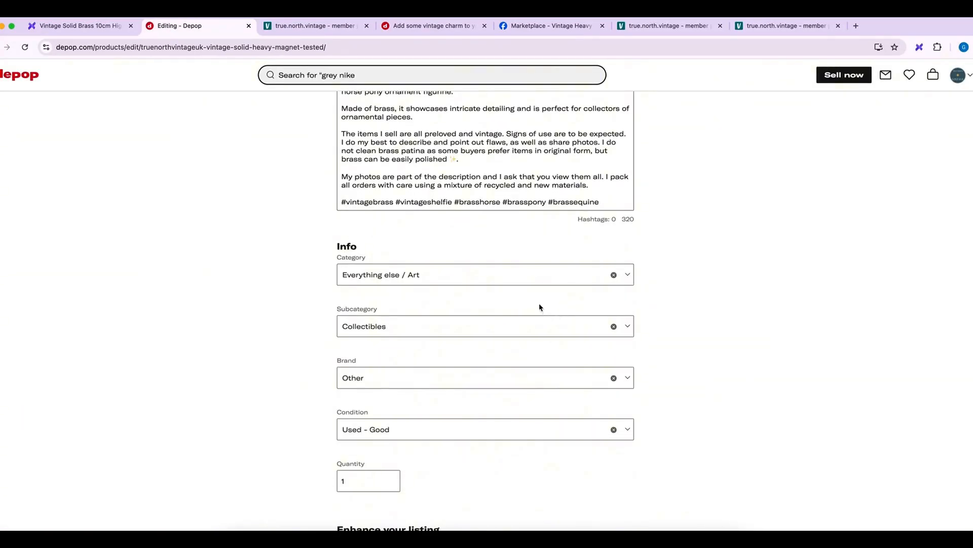
scroll("down", 3)
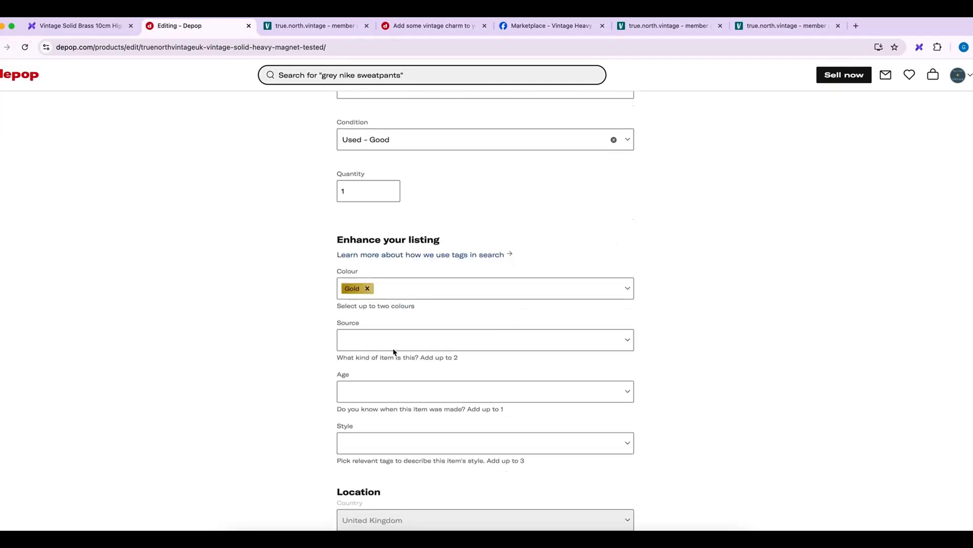
left_click(485, 339)
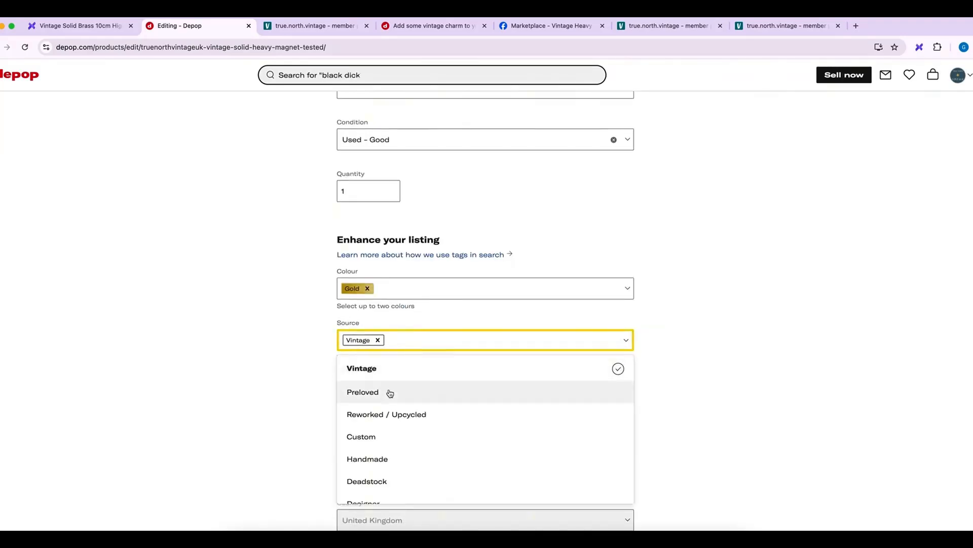
left_click(363, 391)
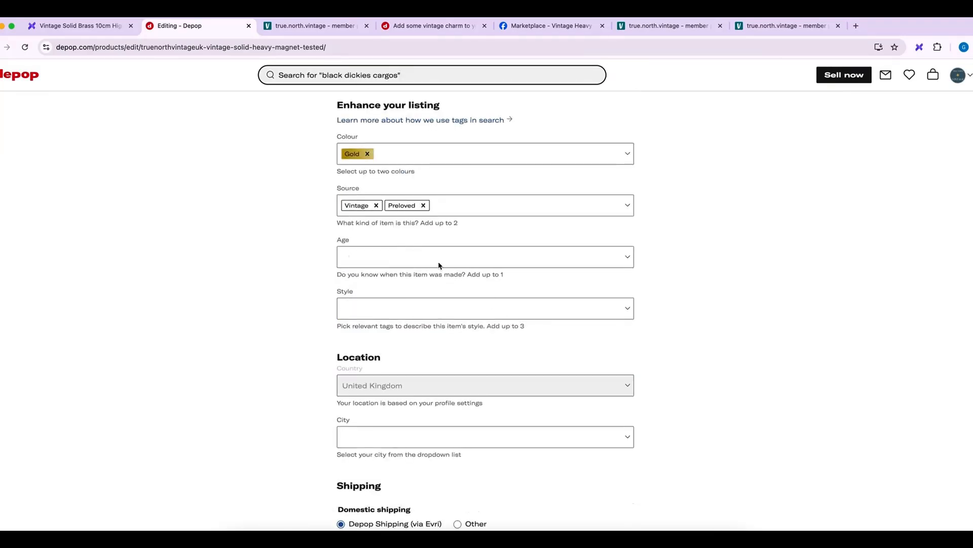
Add Western, Boho and Retro style tags and save the changes.
left_click(485, 308)
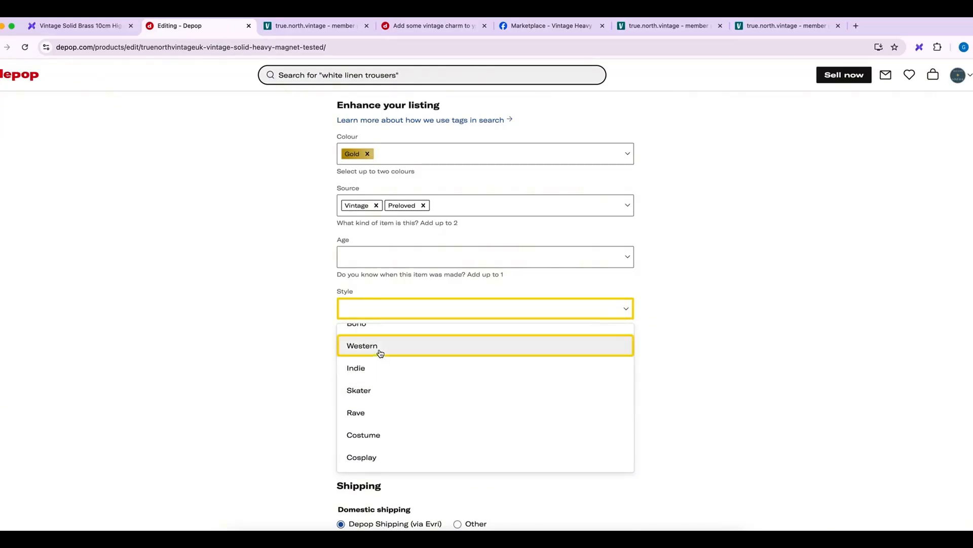
left_click(362, 346)
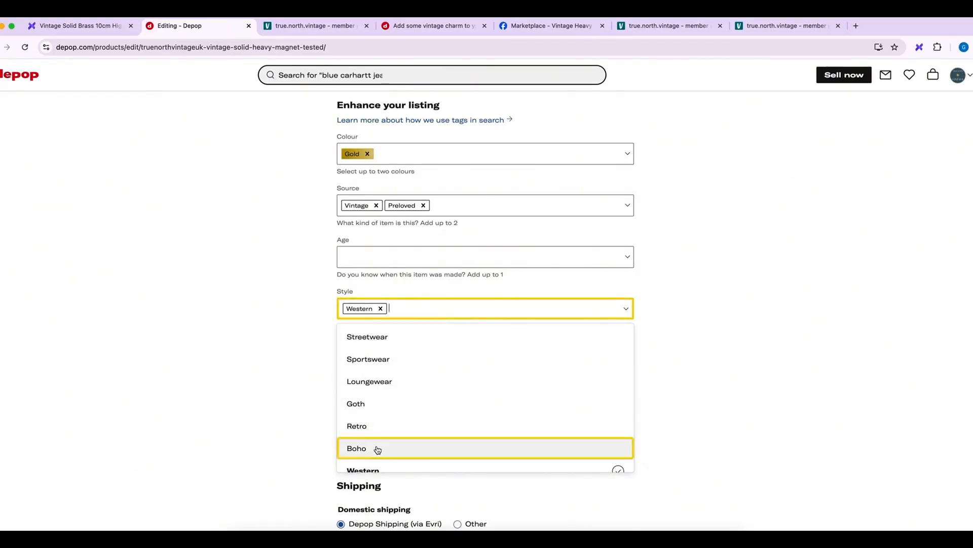
left_click(356, 447)
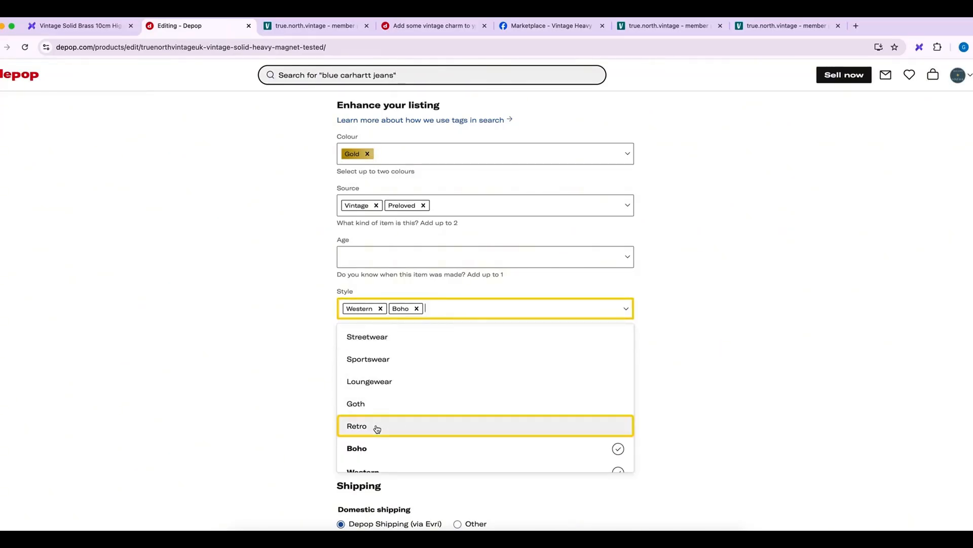
left_click(356, 424)
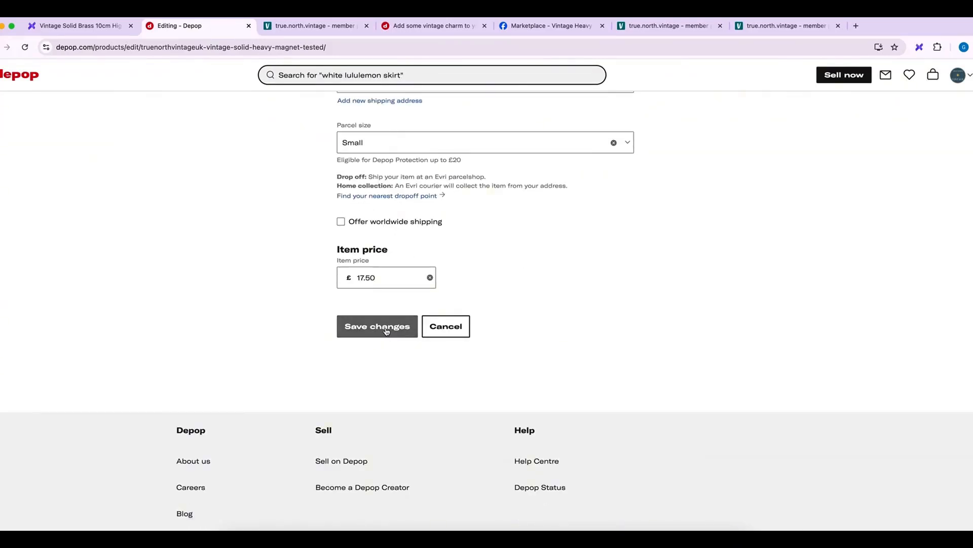
left_click(377, 326)
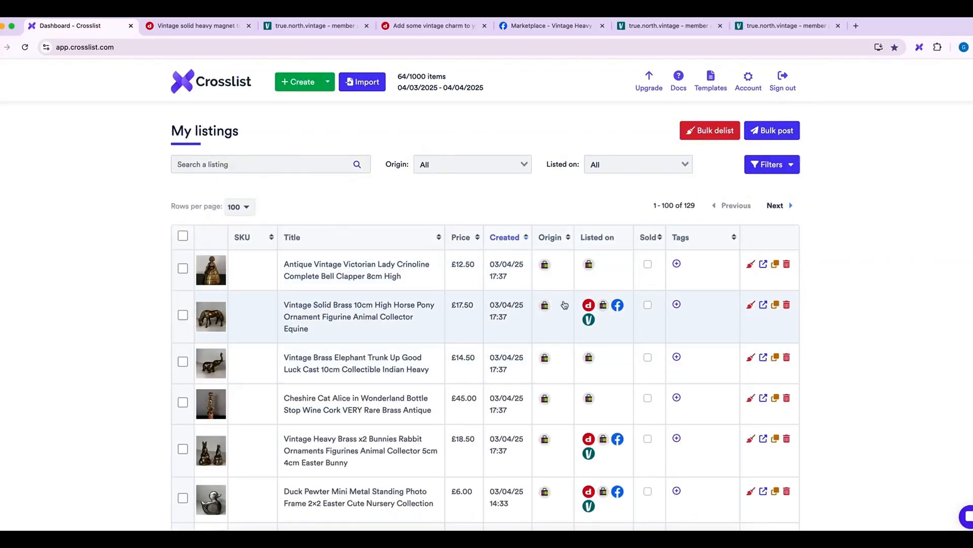
mouse_move(208, 112)
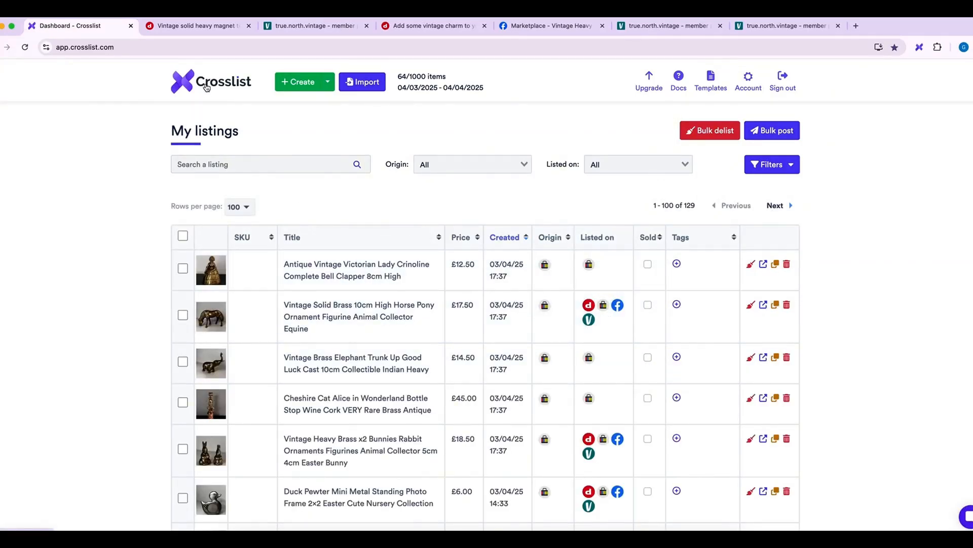
mouse_move(454, 505)
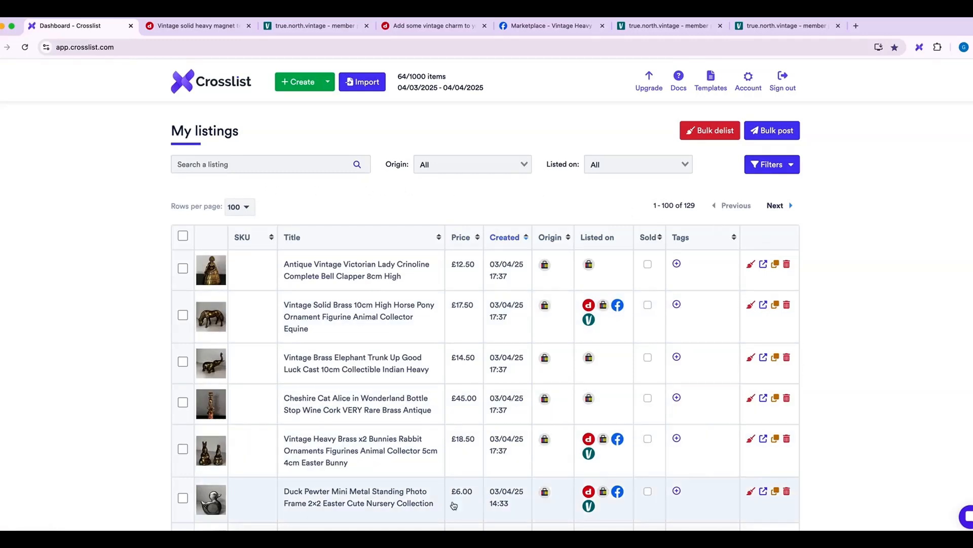
mouse_move(196, 277)
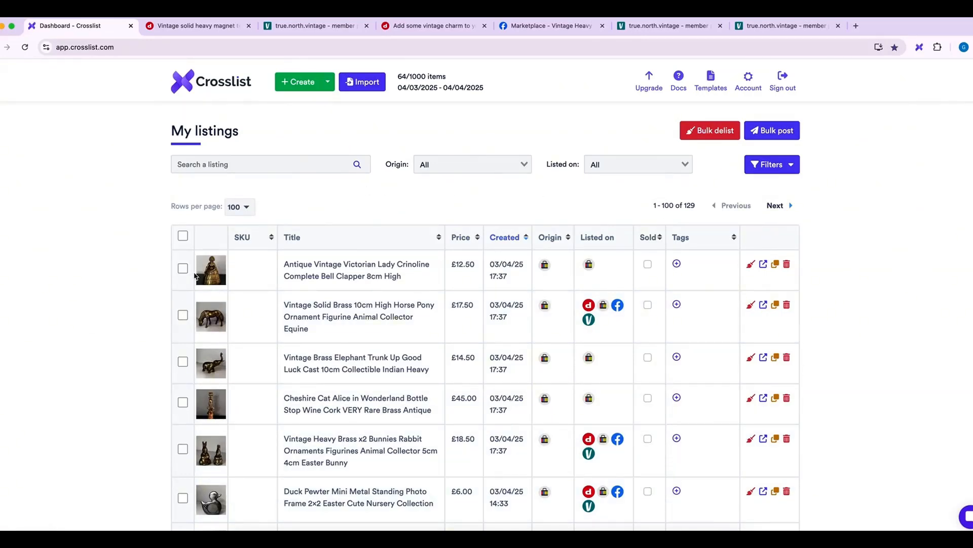